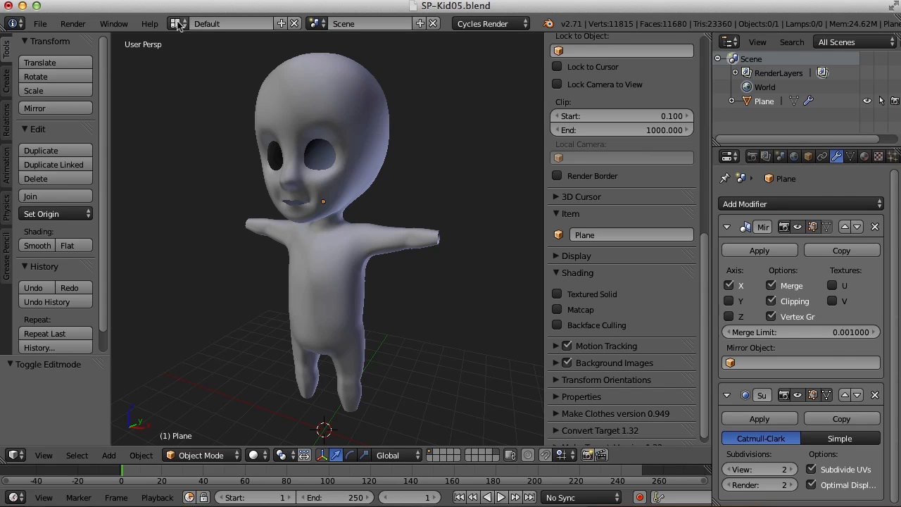
- Switch to the 'character modeling' screen layout with front and top orthographic views
left_click(177, 23)
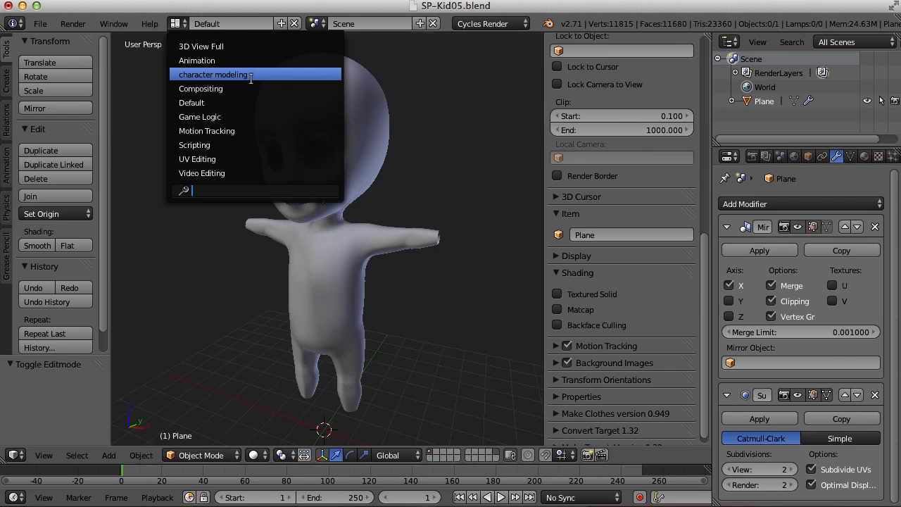
left_click(214, 73)
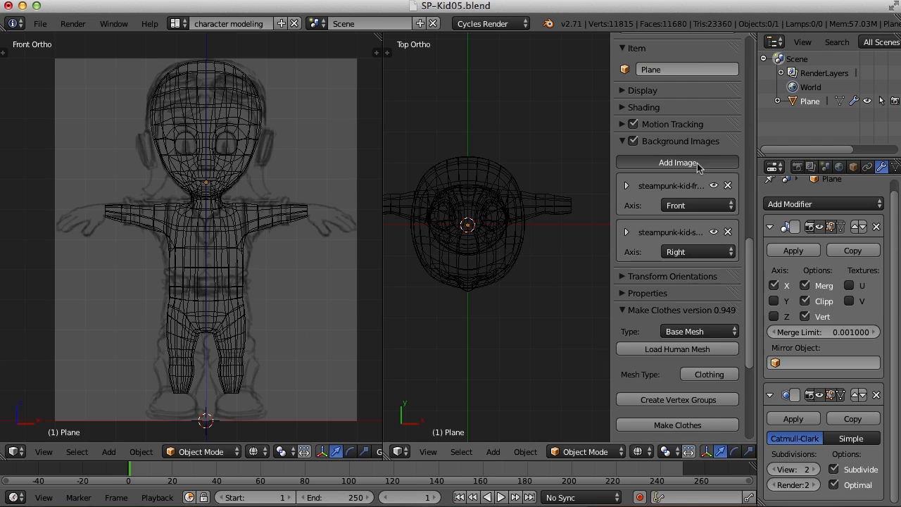
- Add handDrawing.jpg as a new background image
left_click(677, 162)
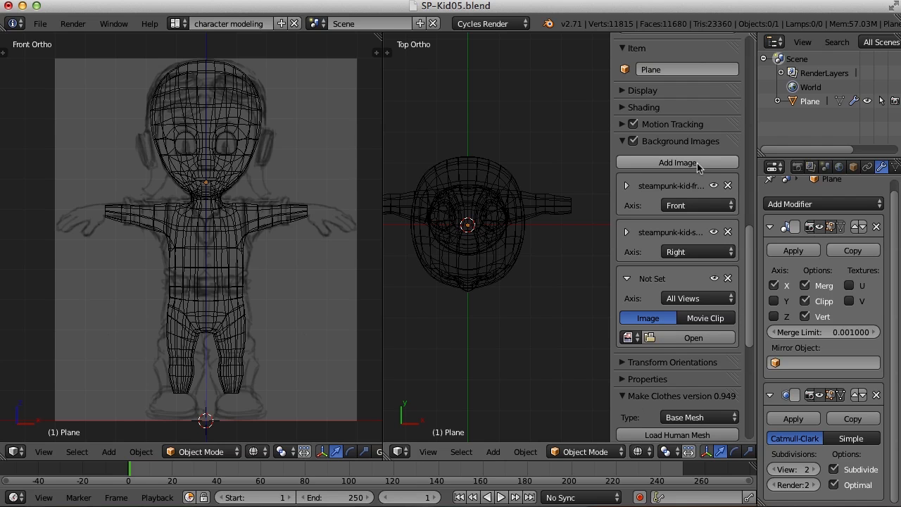
left_click(693, 337)
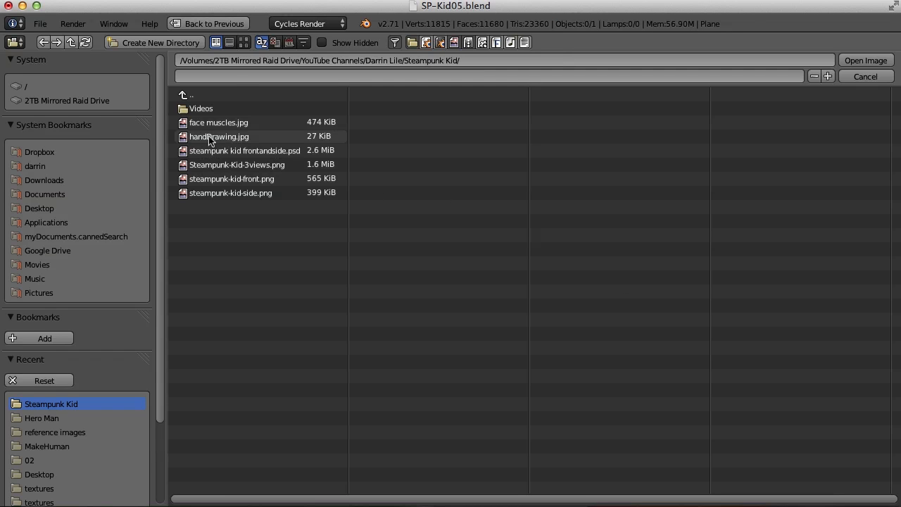
left_click(219, 136)
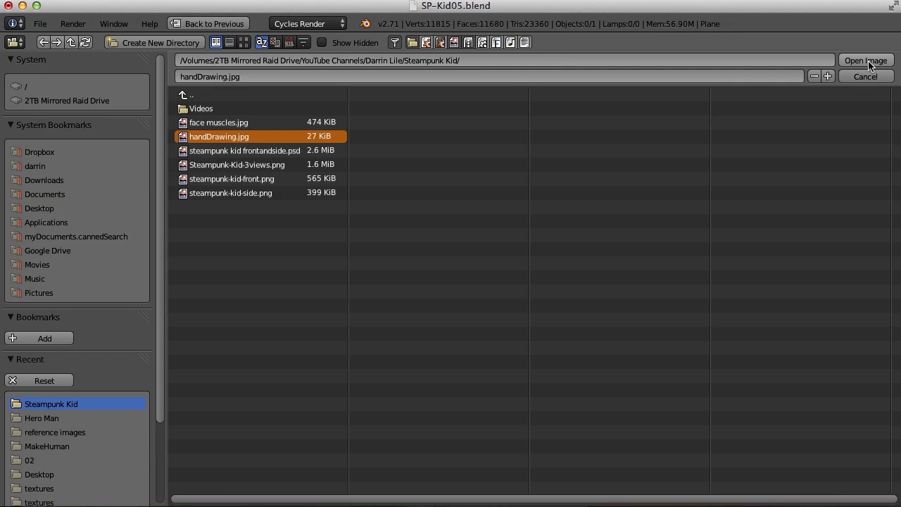
left_click(866, 60)
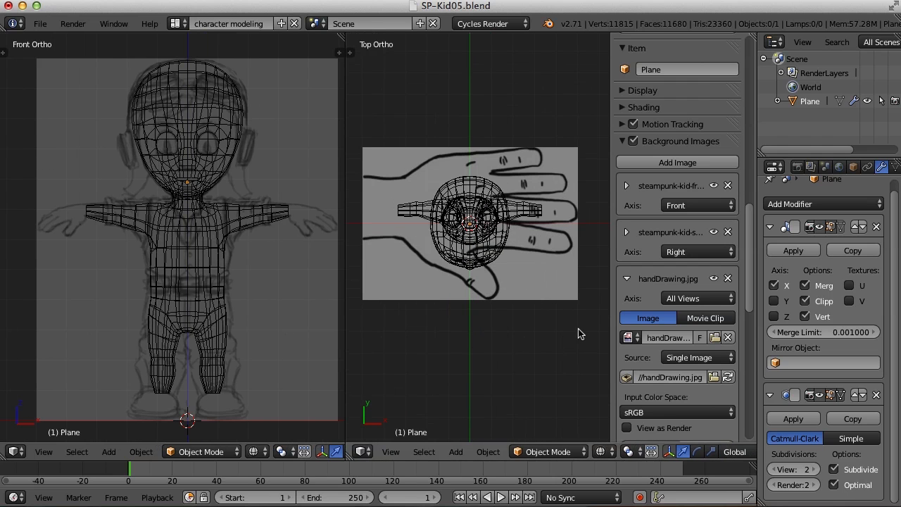
mouse_move(569, 341)
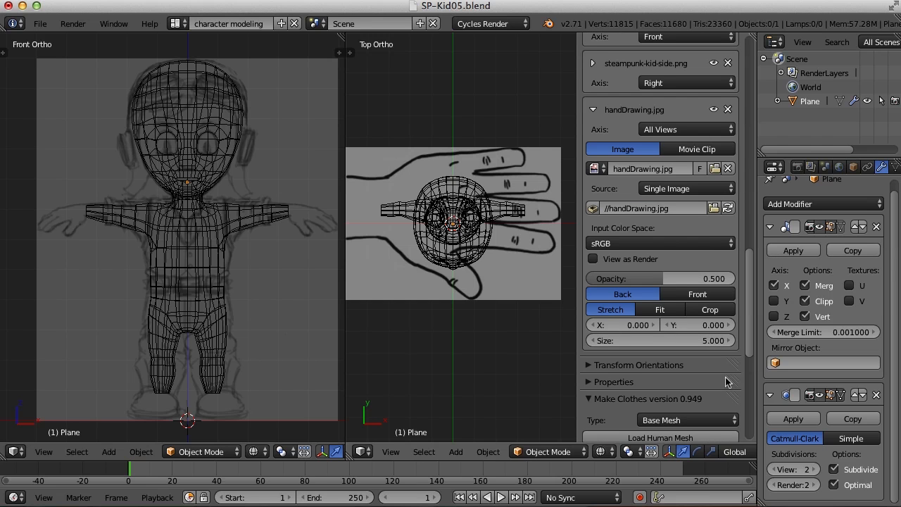
- Set the hand drawing background to Opacity 0.25, Size 0.9, X 4.0 and Y 0.7
left_click(660, 278)
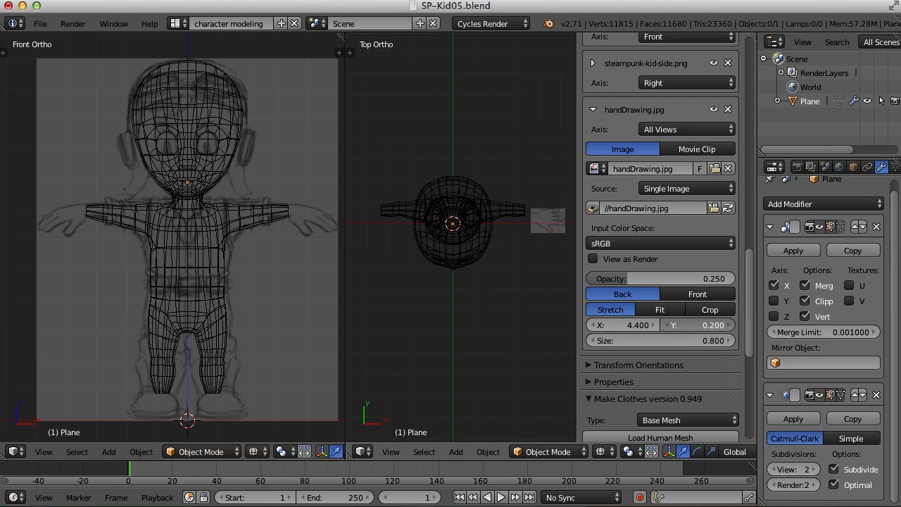
left_click(697, 325)
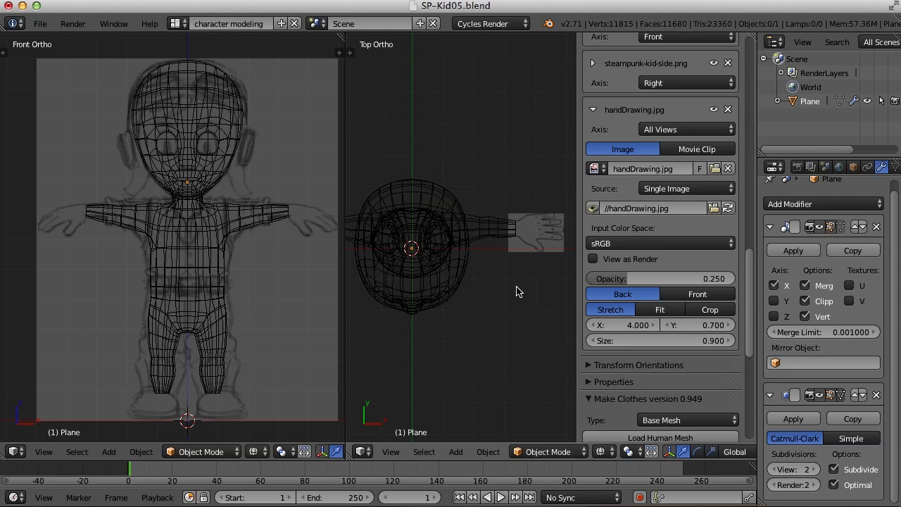
- In the Default layout, add a cylinder with 8 vertices and Cap Fill Type Nothing
left_click(231, 23)
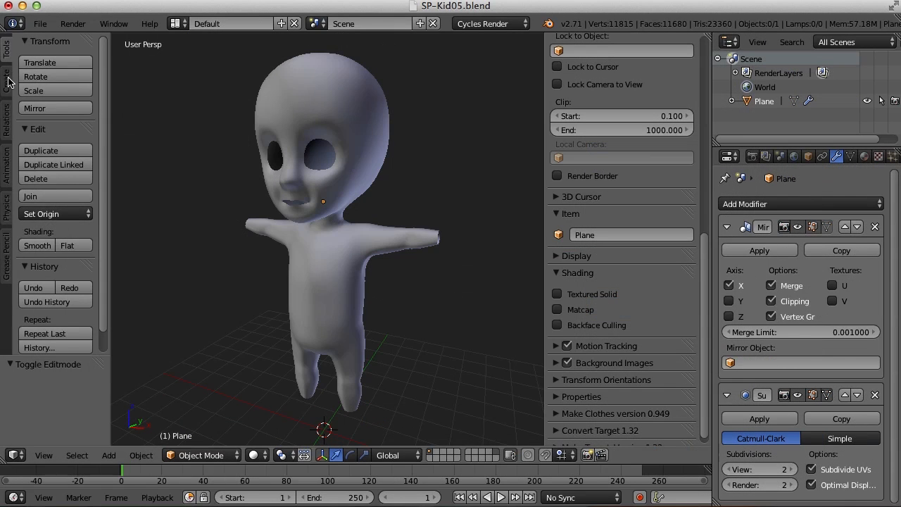
left_click(7, 79)
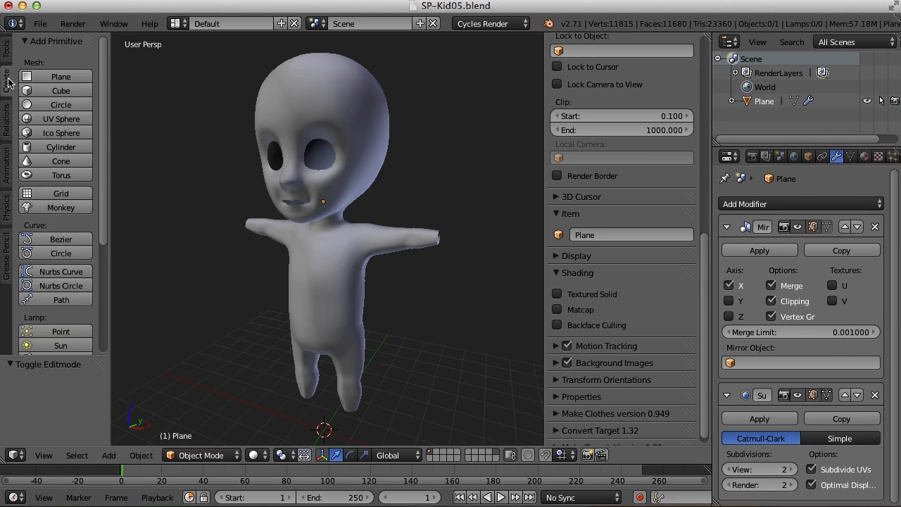
left_click(61, 147)
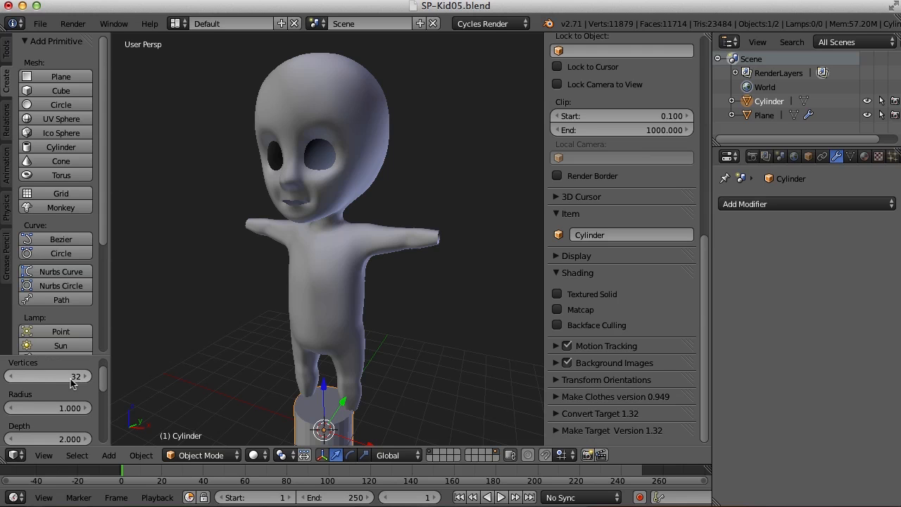
left_click(48, 375)
type("8")
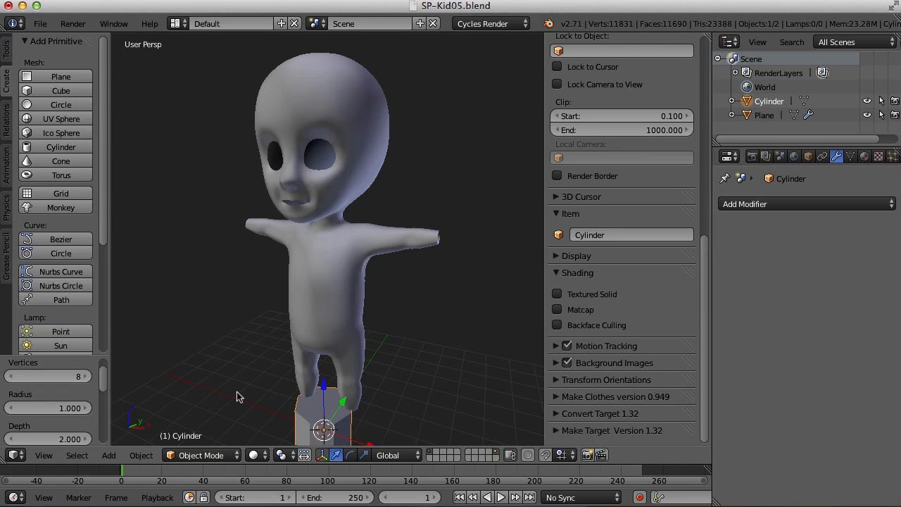
scroll("down", 3)
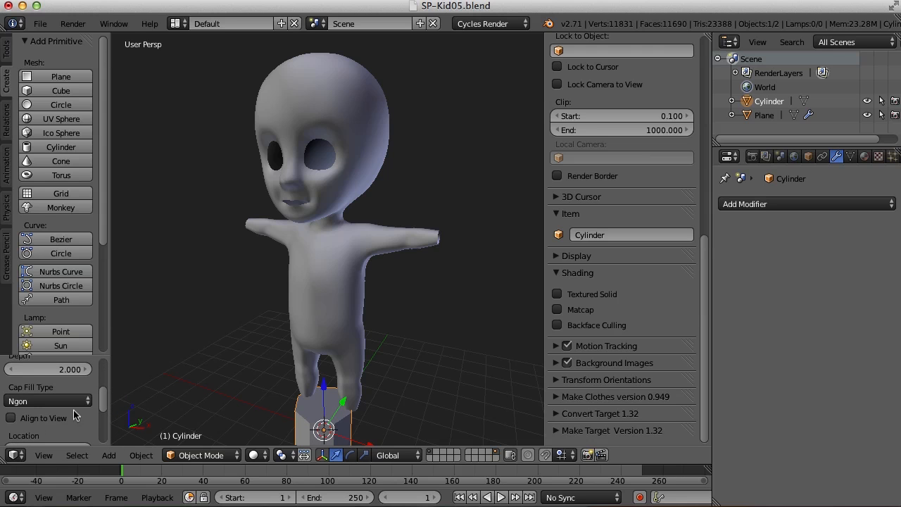
left_click(48, 400)
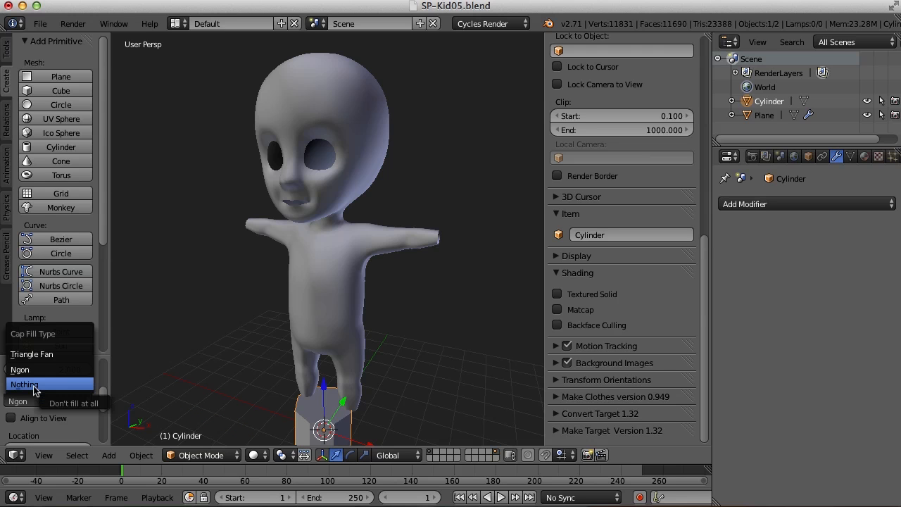
left_click(24, 383)
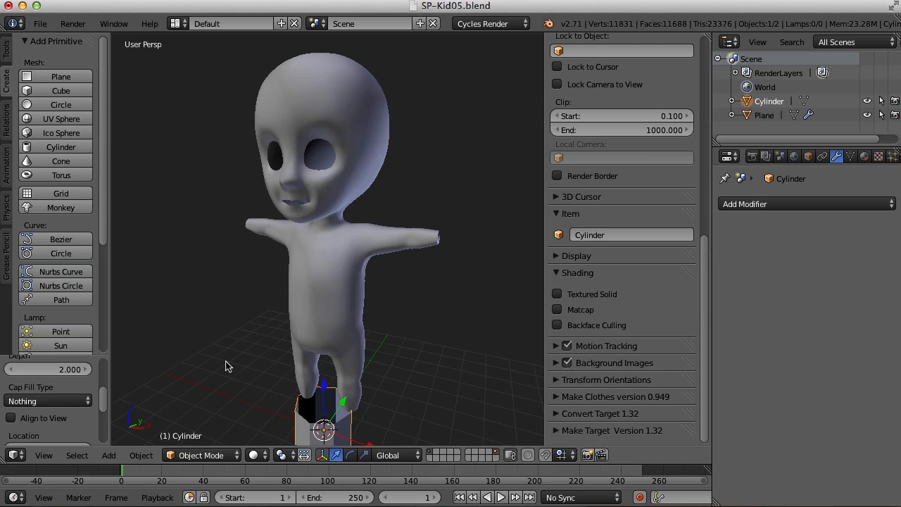
scroll("down", 3)
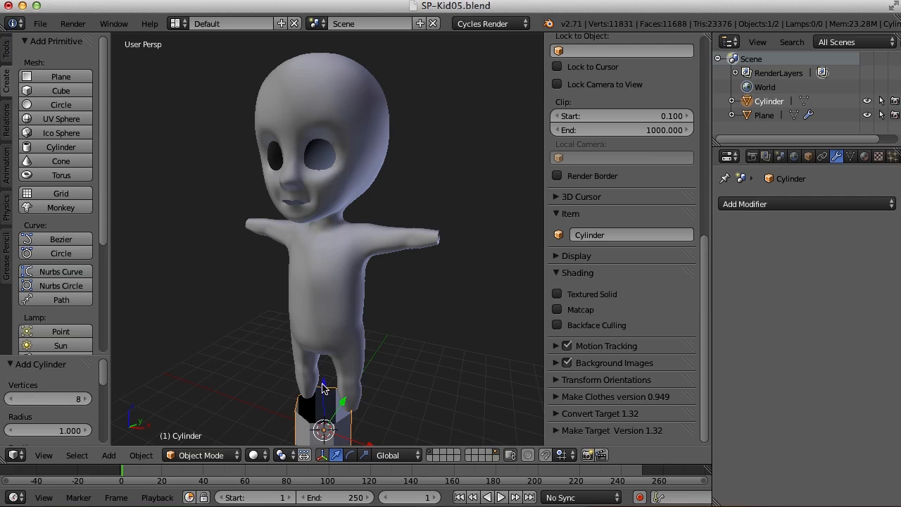
- Scale the cylinder flat over the drawn palm and add two loop cuts with Ctrl+R
left_click_drag(323, 387, 503, 243)
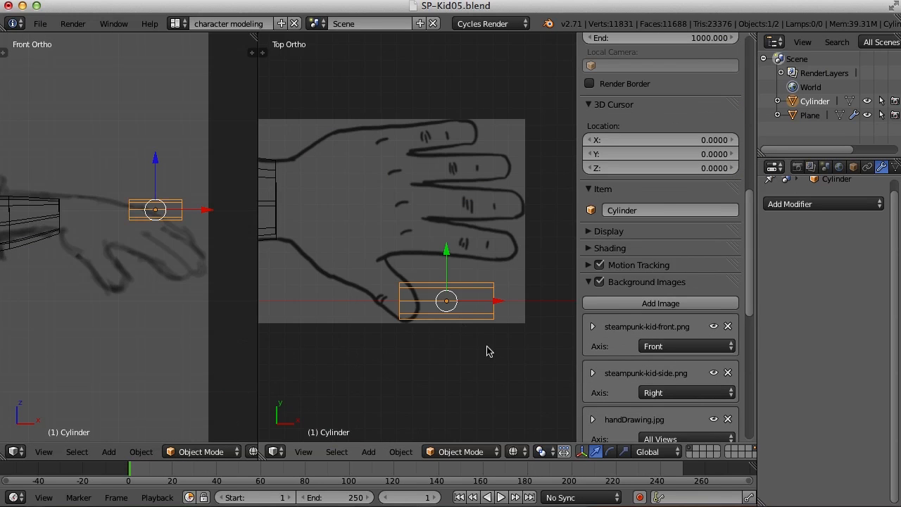
left_click_drag(446, 300, 473, 262)
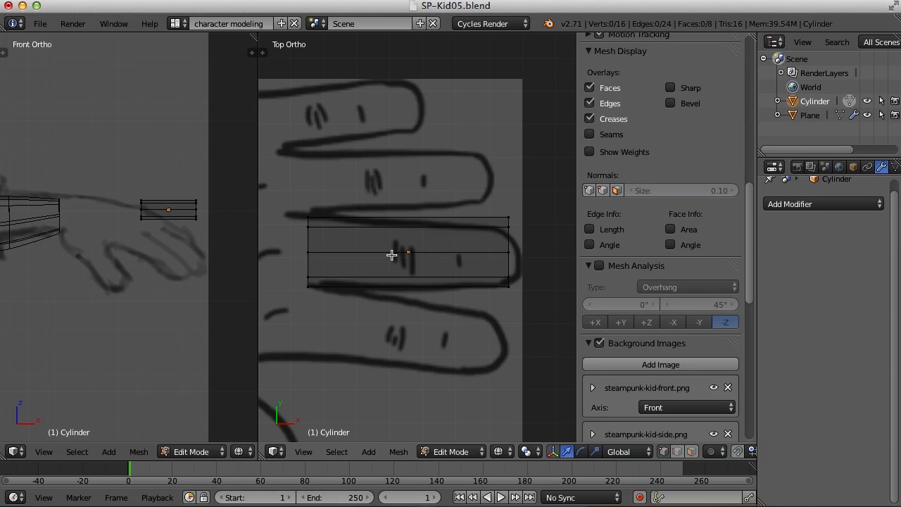
key("ctrl+r")
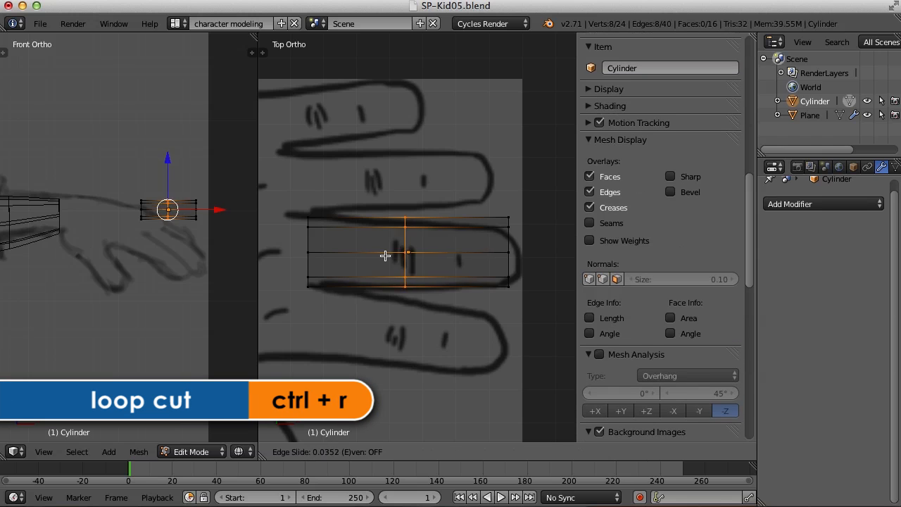
mouse_move(398, 253)
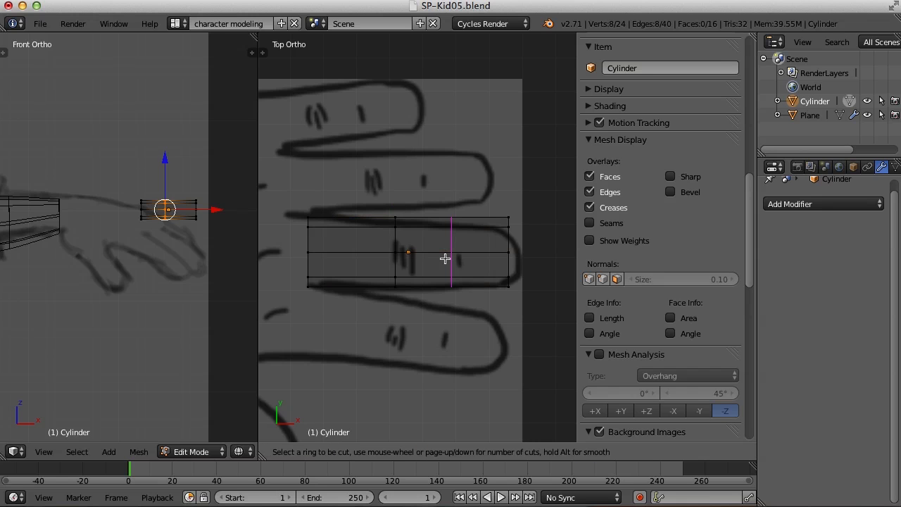
left_click(445, 258)
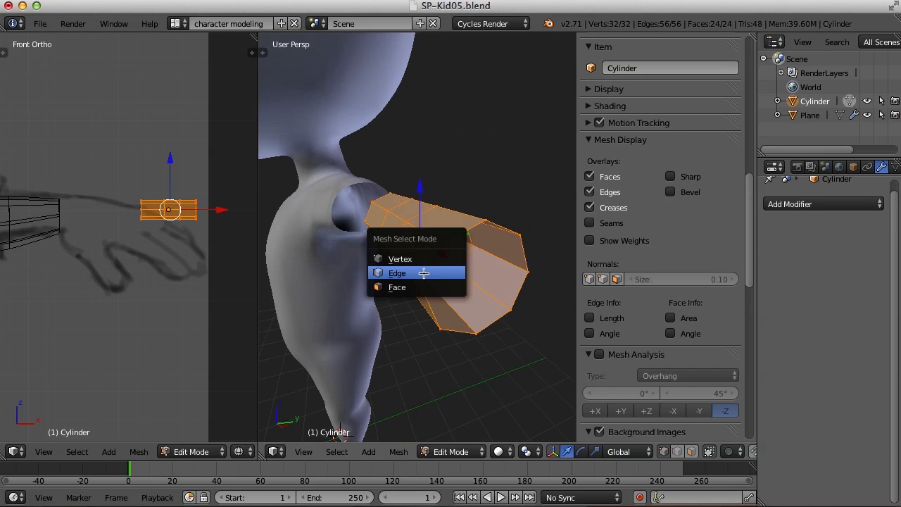
- Select the block's end vertices and merge them At Center with Alt+M
left_click(397, 273)
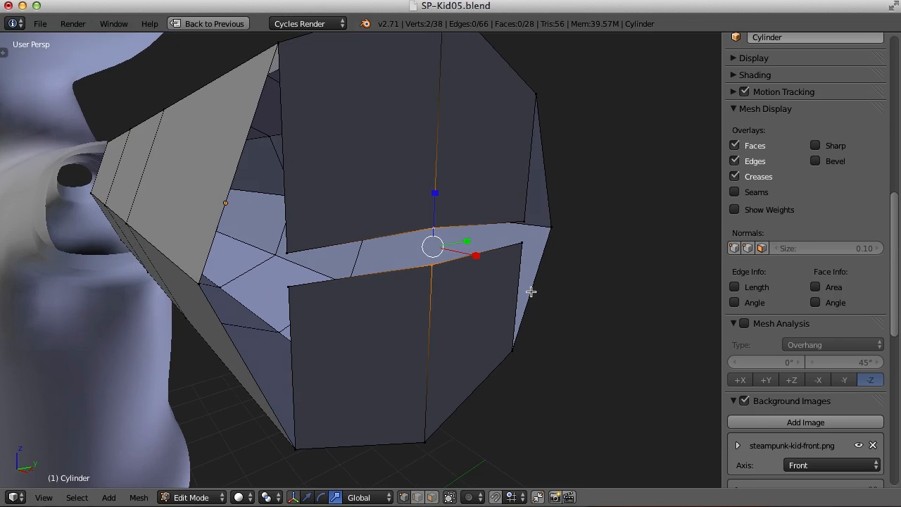
key("alt+m")
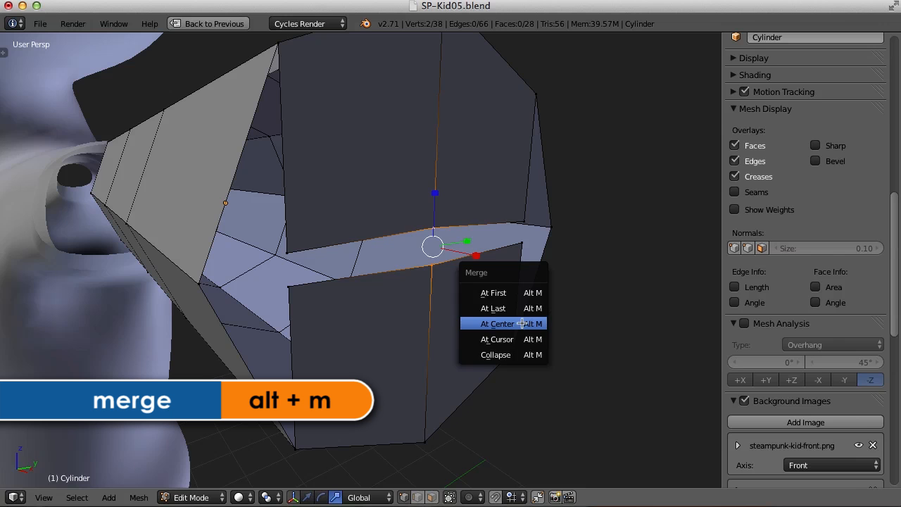
left_click(496, 323)
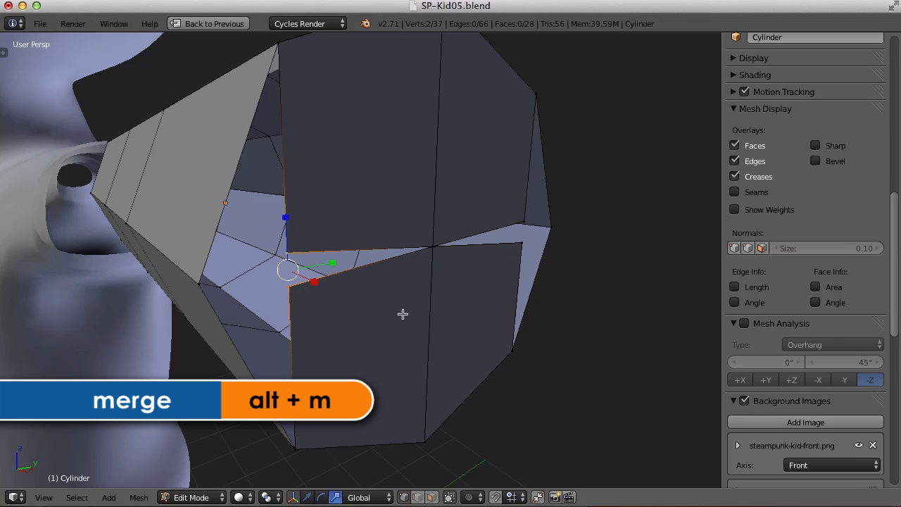
key("alt+m")
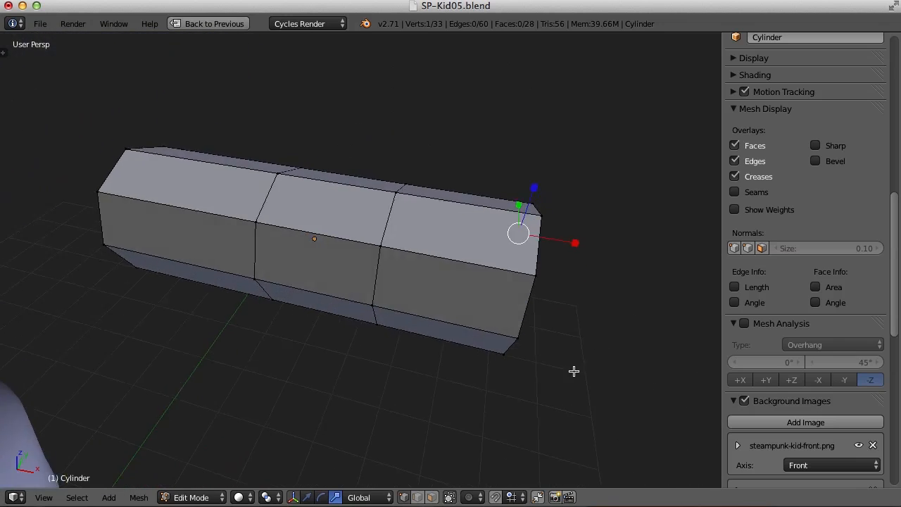
- Inset and extrude a top face near the tip into a nail step, then leave Edit Mode
left_click_drag(517, 236, 493, 281)
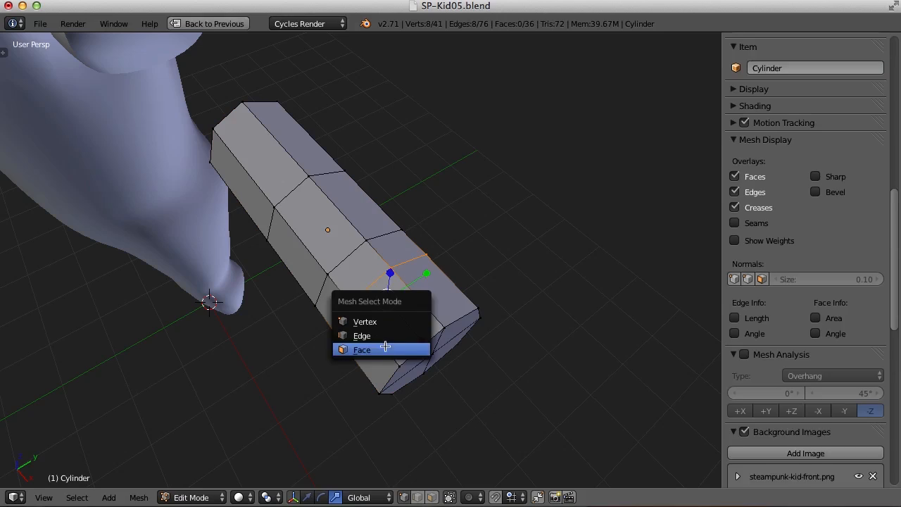
left_click(362, 350)
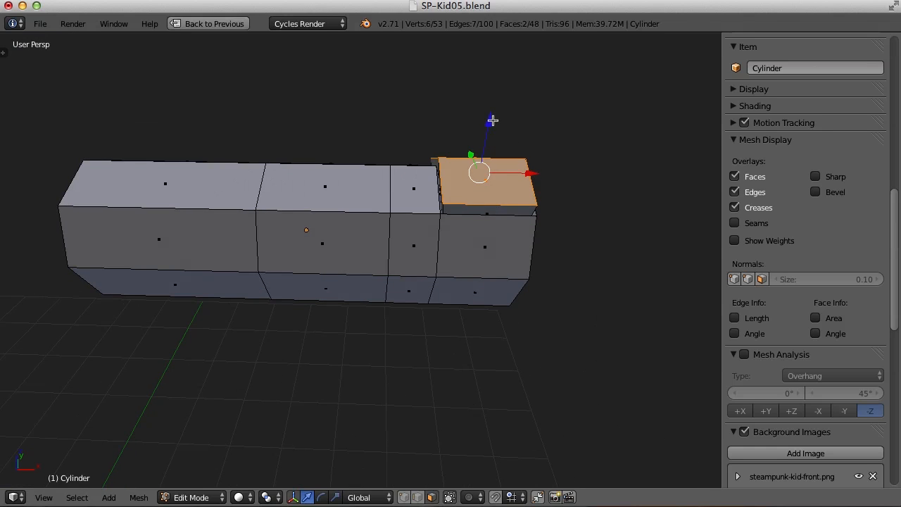
left_click_drag(492, 120, 602, 306)
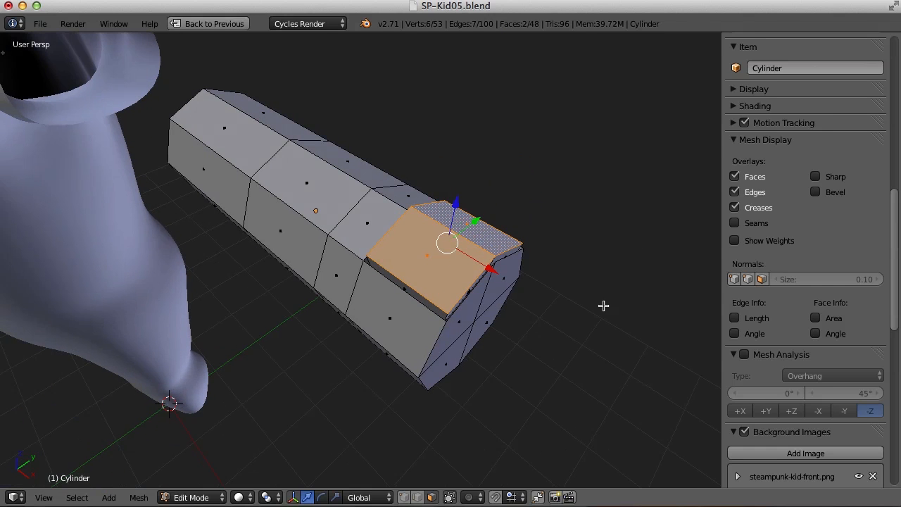
key("Tab")
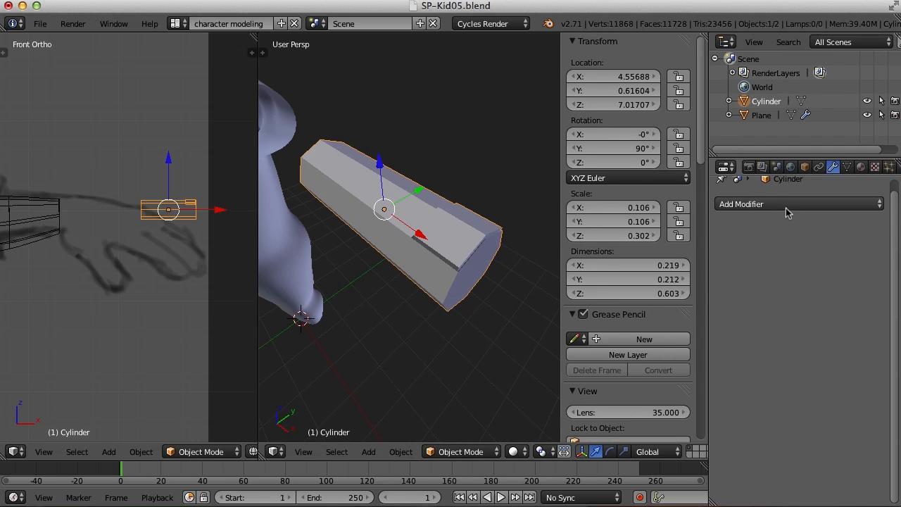
- Add a Subdivision Surface modifier at View 2 with Optimal Display, and shade smooth
left_click(799, 204)
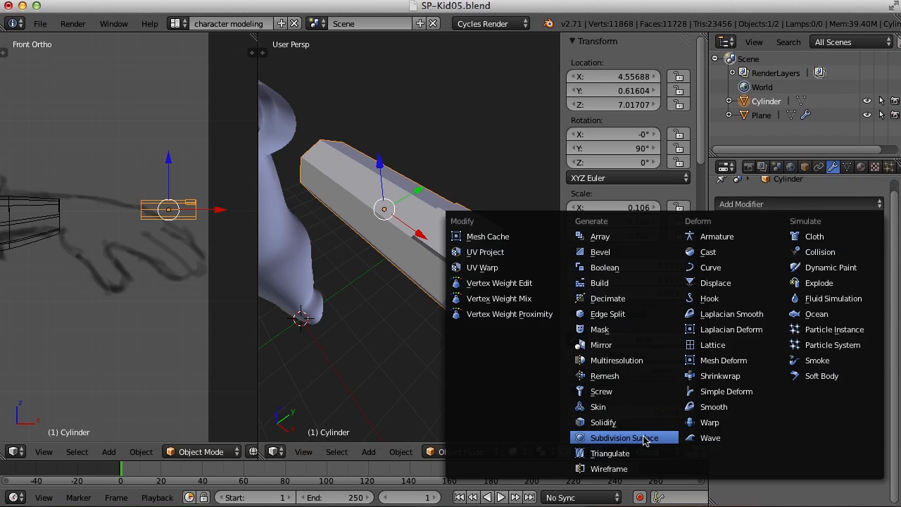
left_click(624, 437)
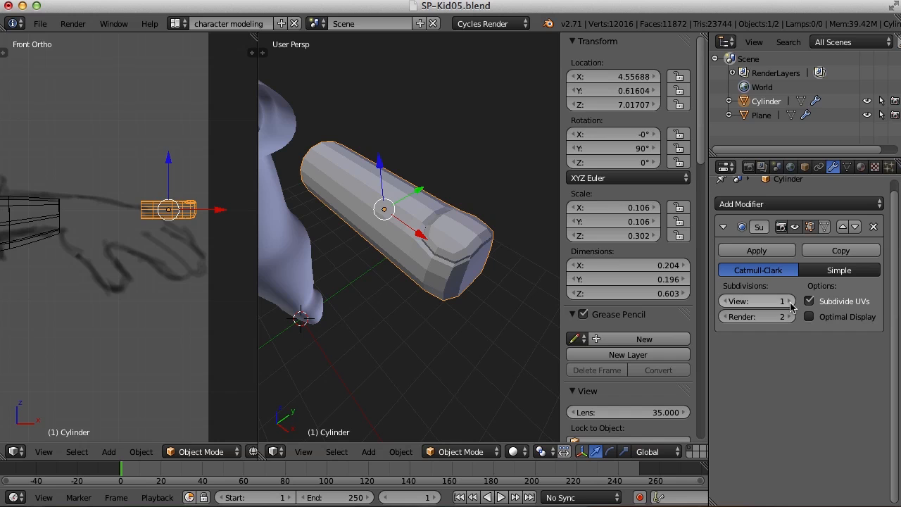
left_click(788, 300)
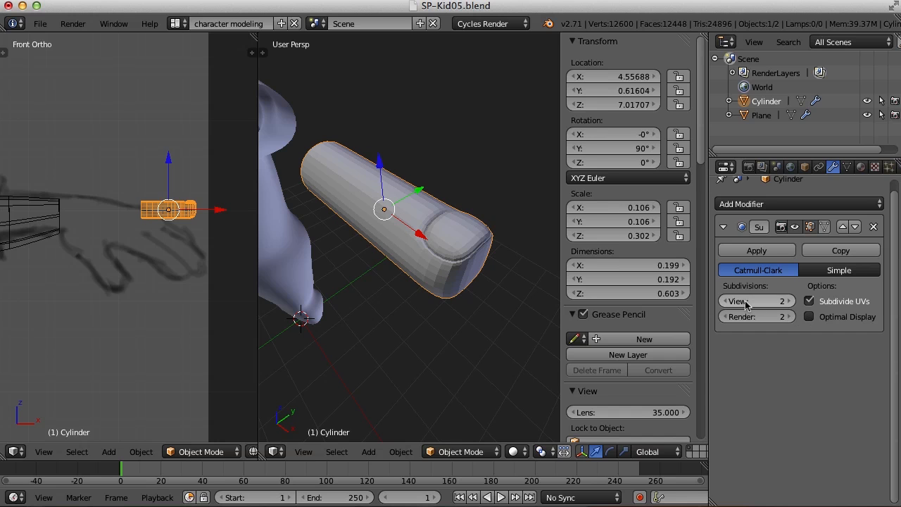
left_click(809, 316)
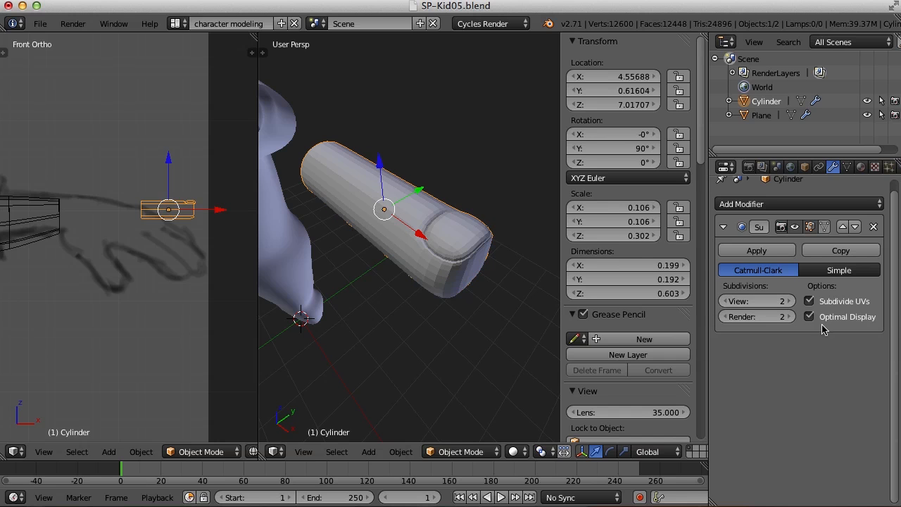
mouse_move(825, 227)
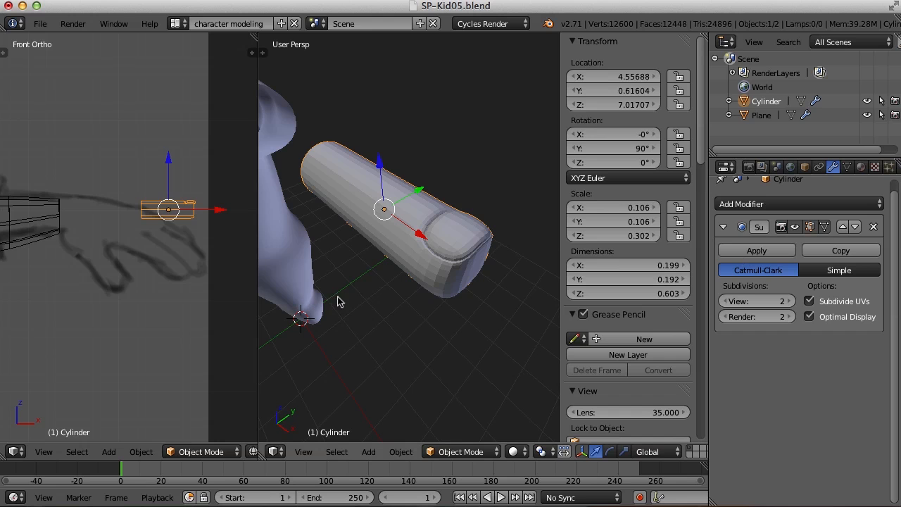
key("t")
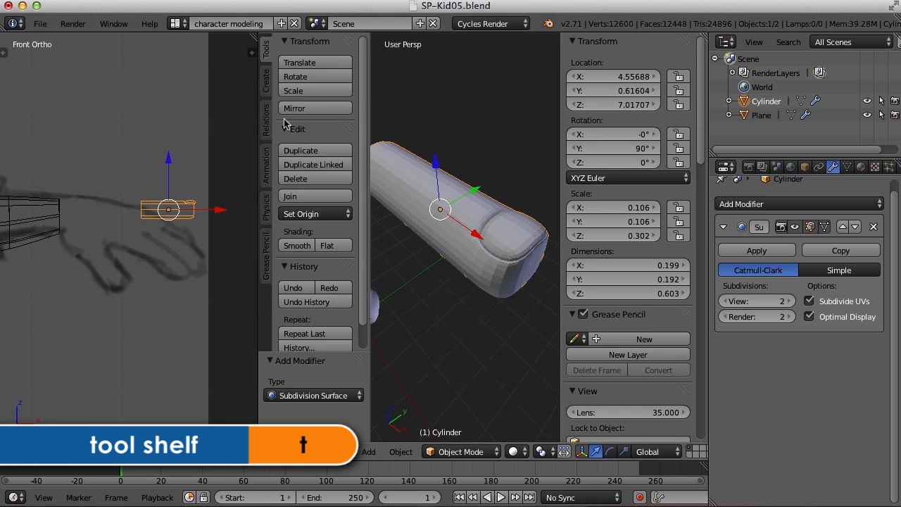
mouse_move(296, 245)
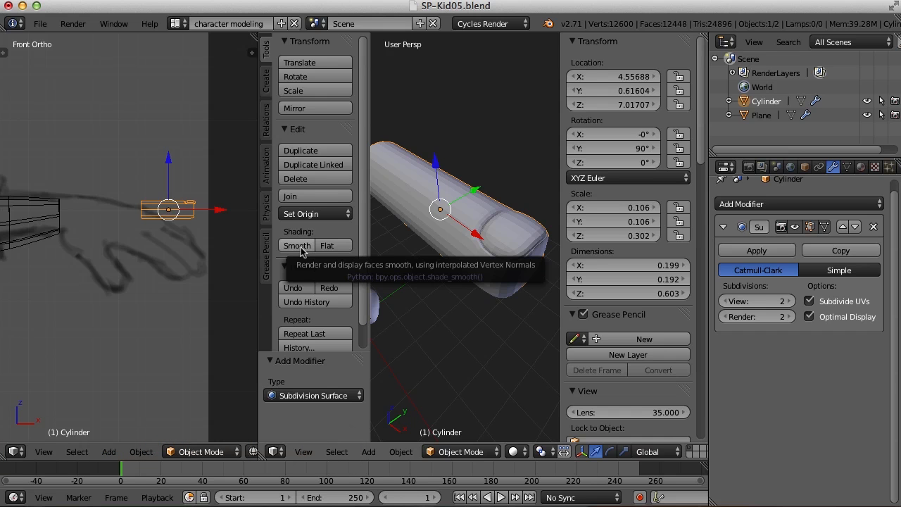
left_click(296, 245)
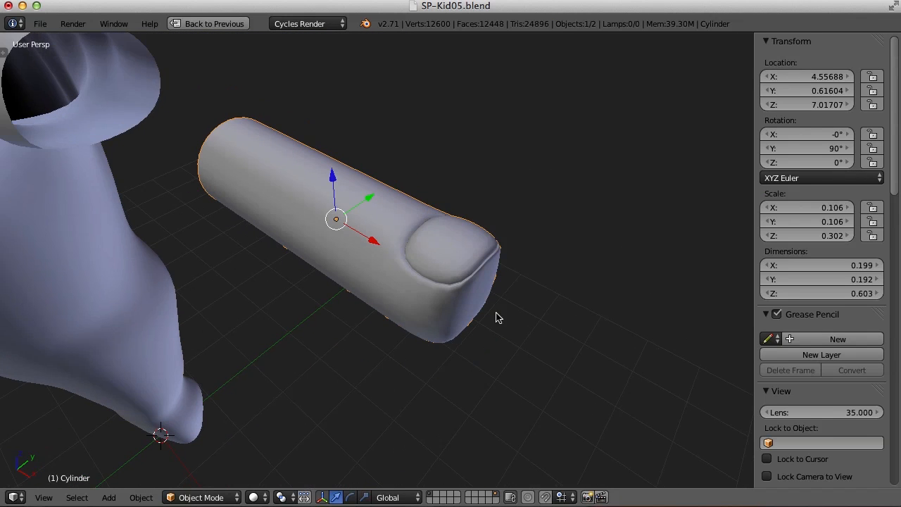
key("Tab")
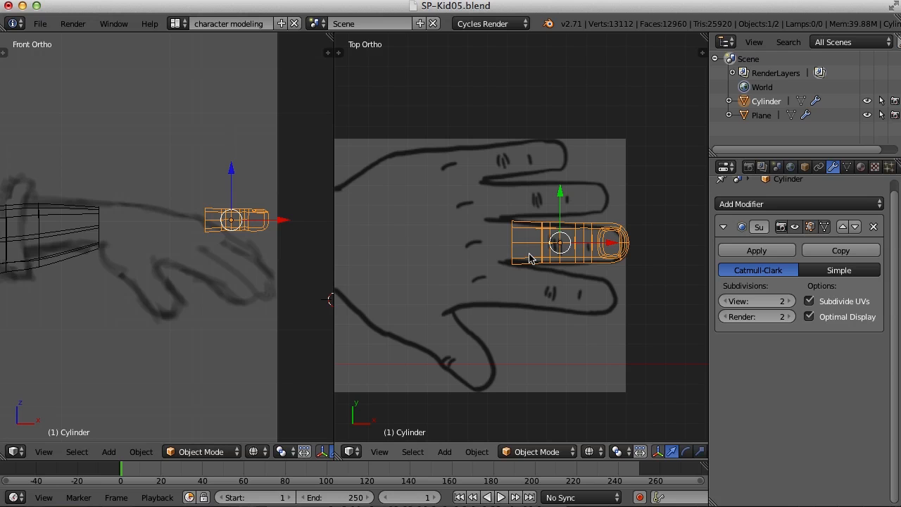
mouse_move(542, 260)
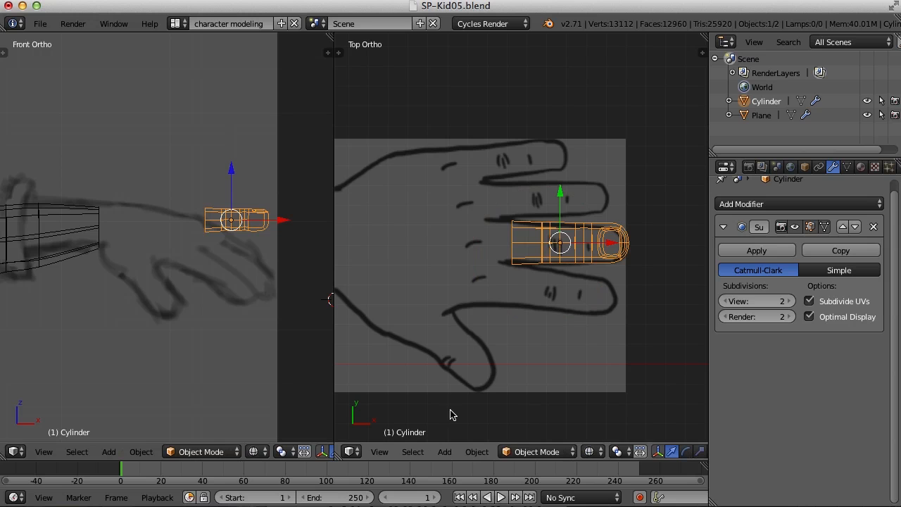
- Snap the 3D cursor to the finger's base and set the origin to the 3D cursor
key("Tab")
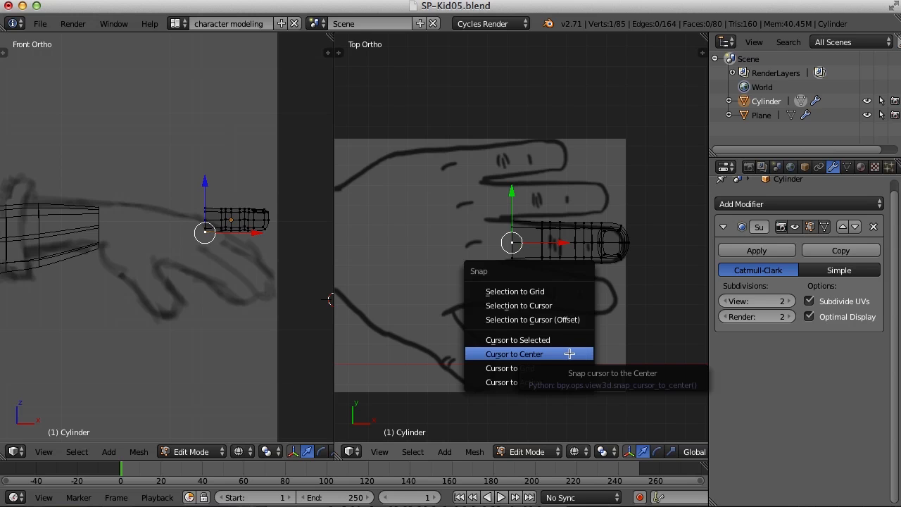
left_click(514, 353)
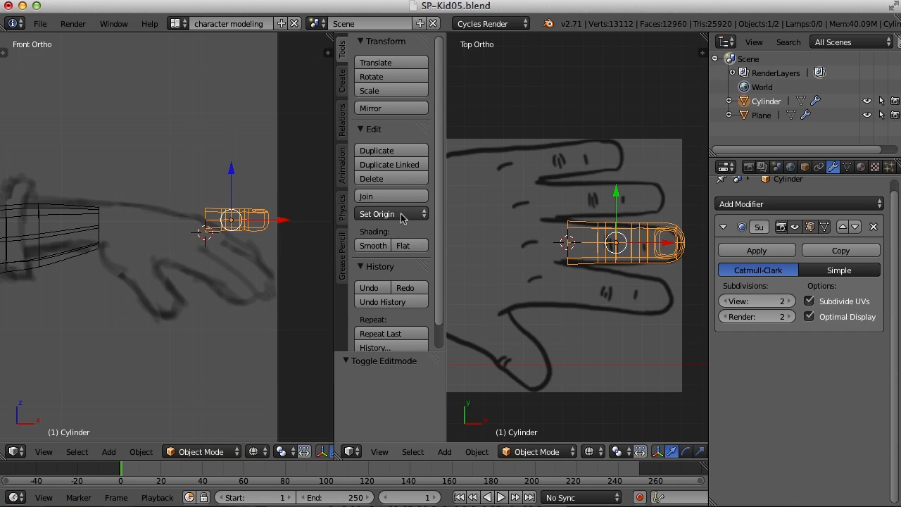
left_click(378, 214)
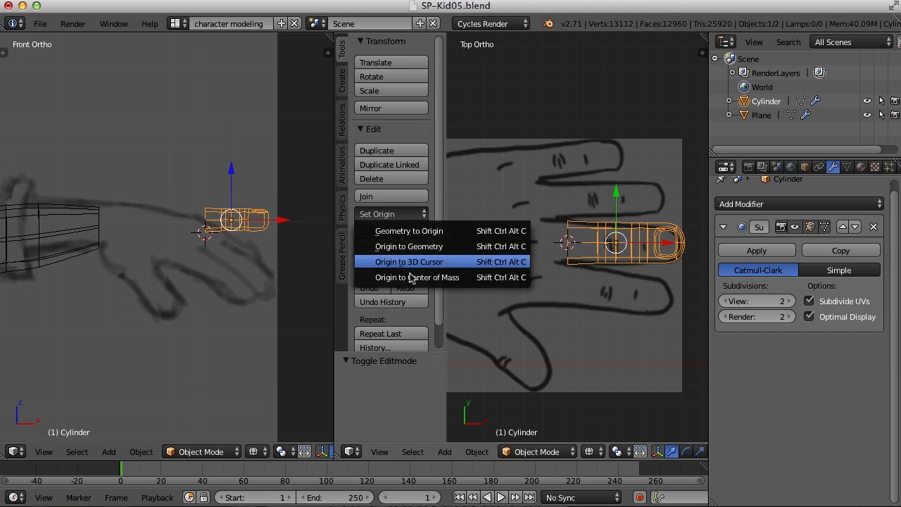
mouse_move(408, 261)
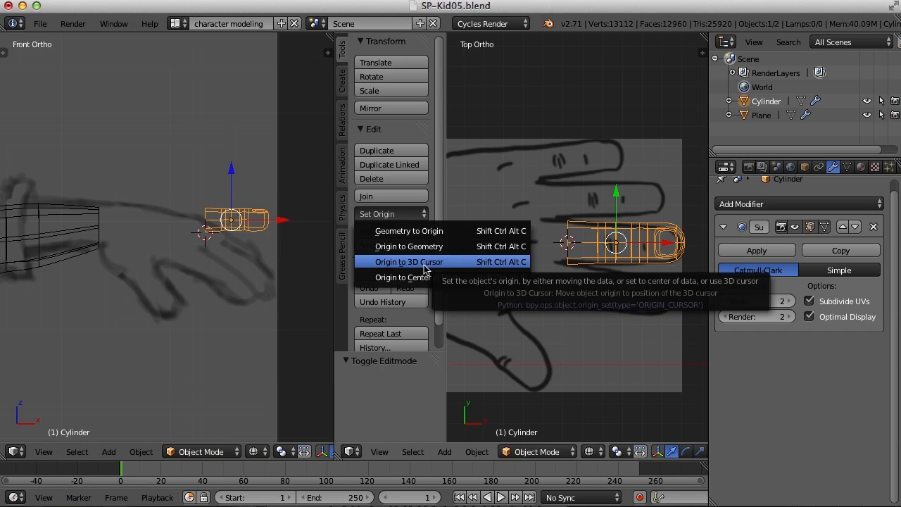
left_click(410, 261)
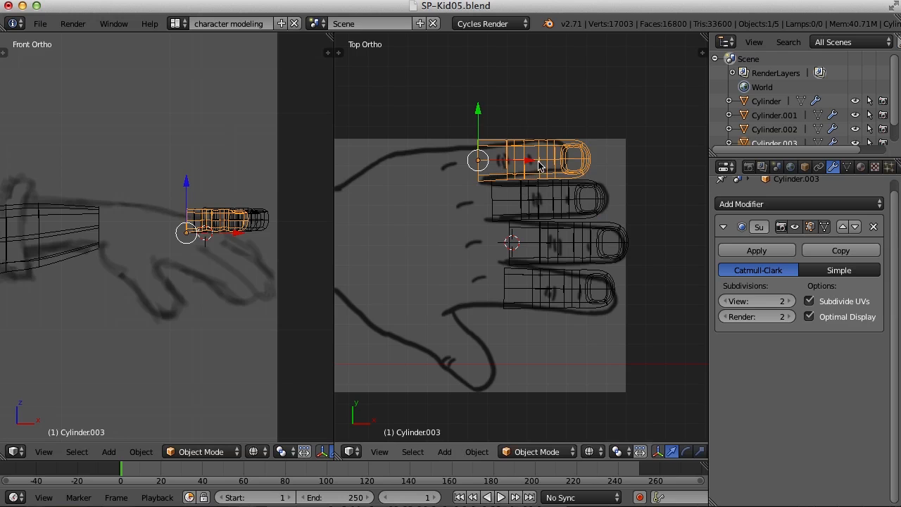
- Move a duplicated finger over the top finger of the hand drawing
left_click_drag(525, 159, 606, 240)
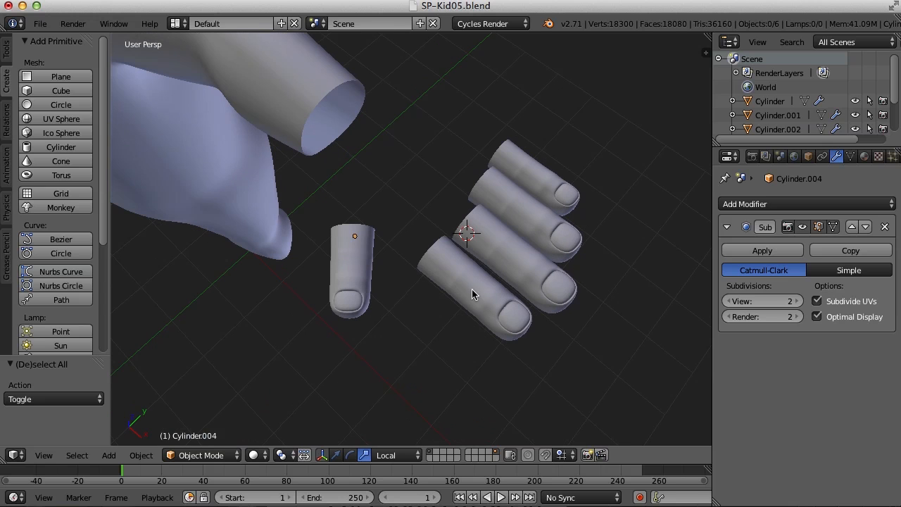
- Join the four finger objects and the thumb with Ctrl+J, then enter Edit Mode
left_click(507, 155)
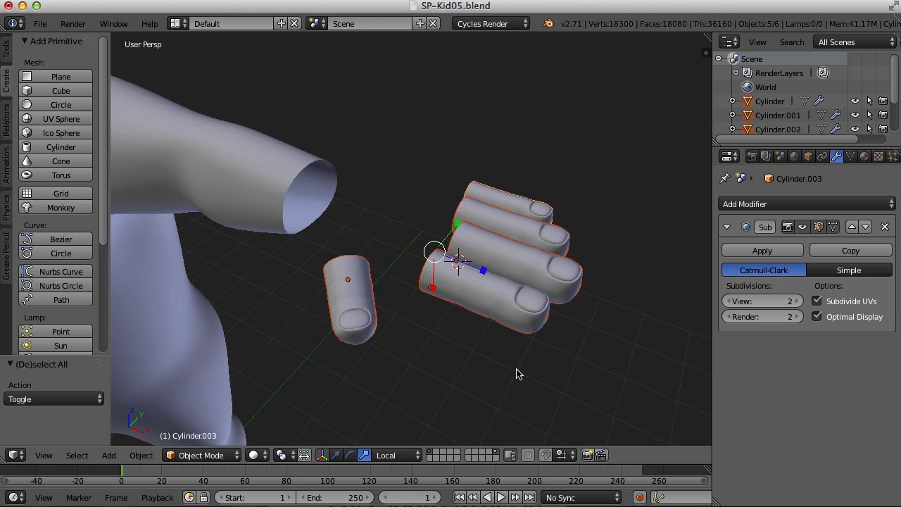
key("ctrl+j")
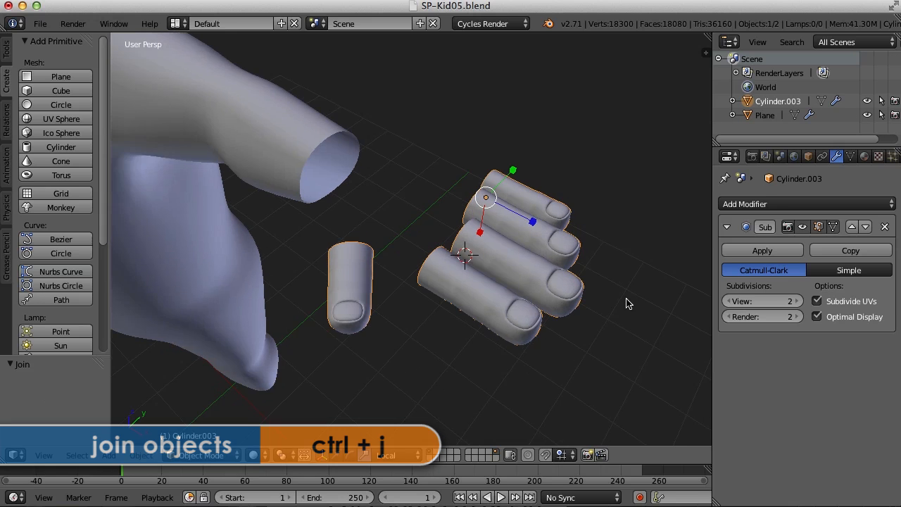
key("Tab")
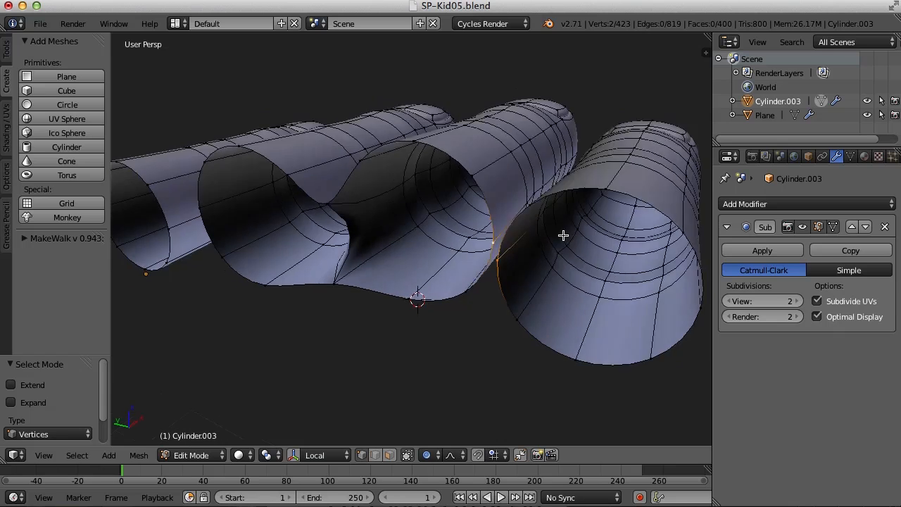
- Merge two pairs of touching finger-base vertices at their centers
key("alt+m")
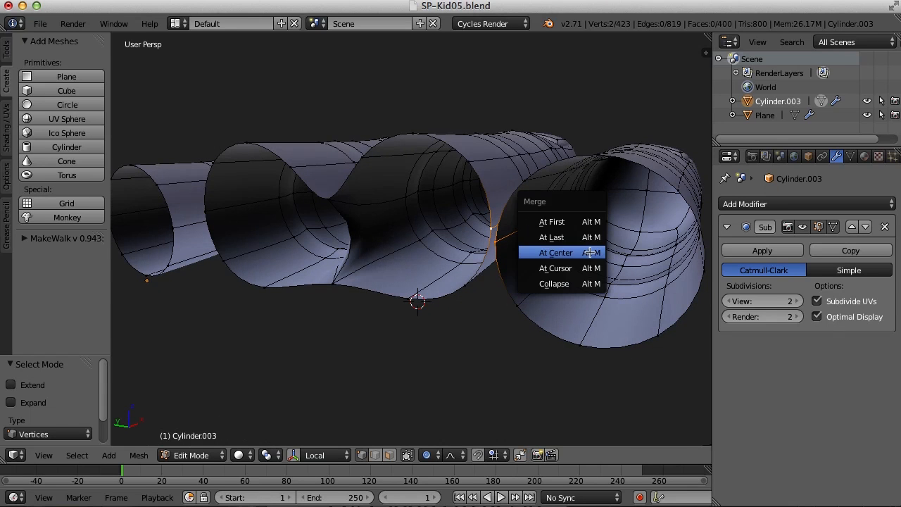
left_click(555, 252)
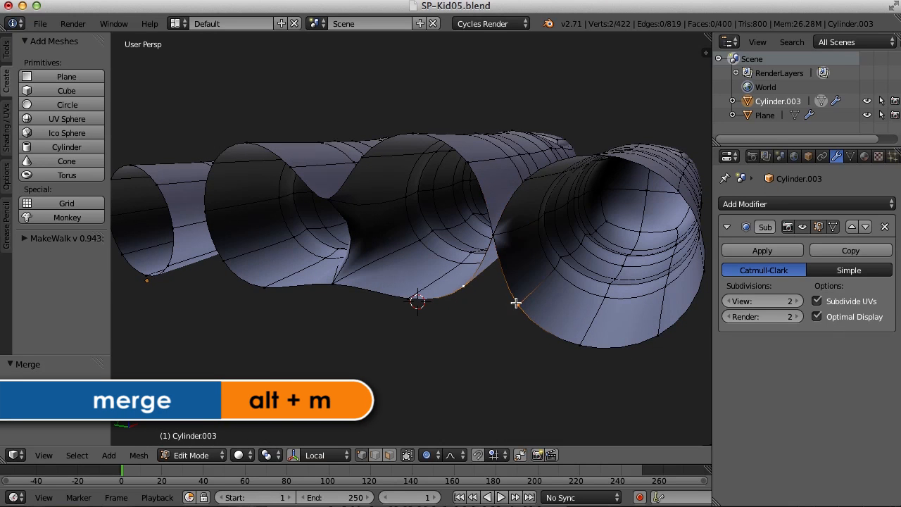
key("alt+m")
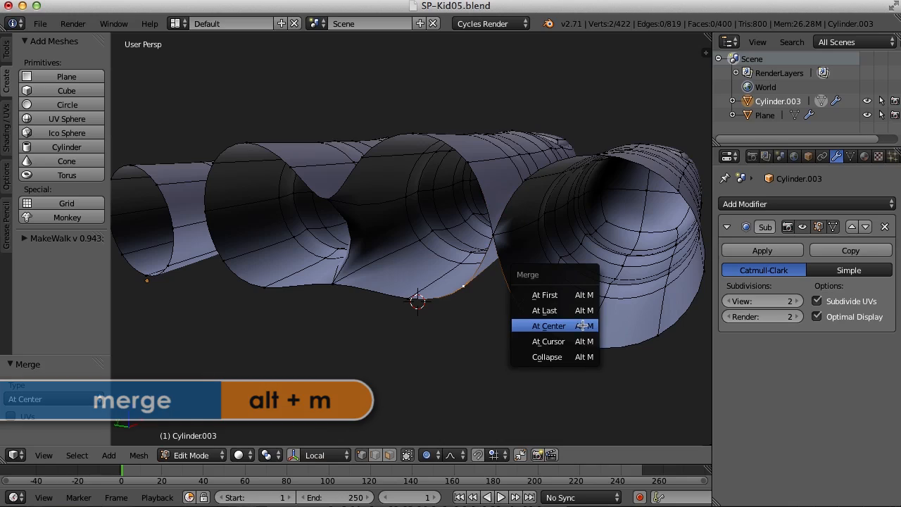
left_click(549, 325)
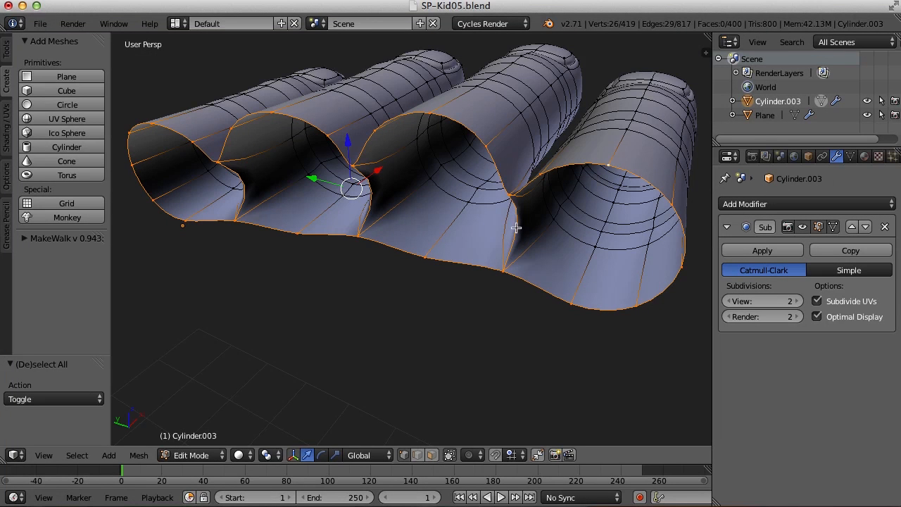
mouse_move(516, 233)
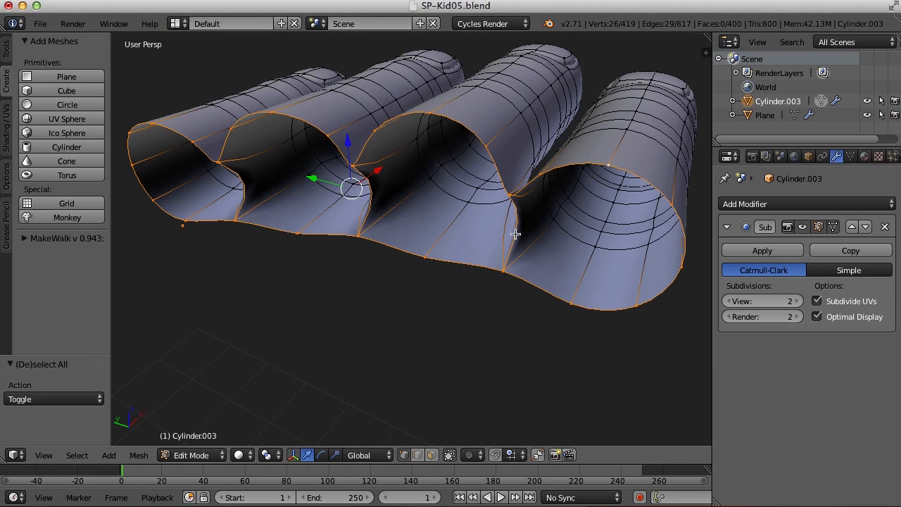
mouse_move(450, 279)
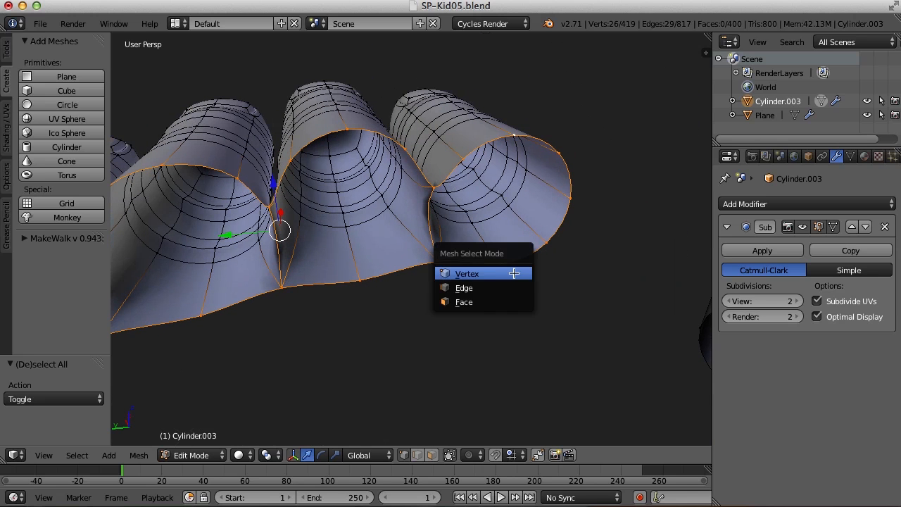
- In vertex mode, orbit to all four fingers and shrink the base loops to about 0.57
left_click(463, 288)
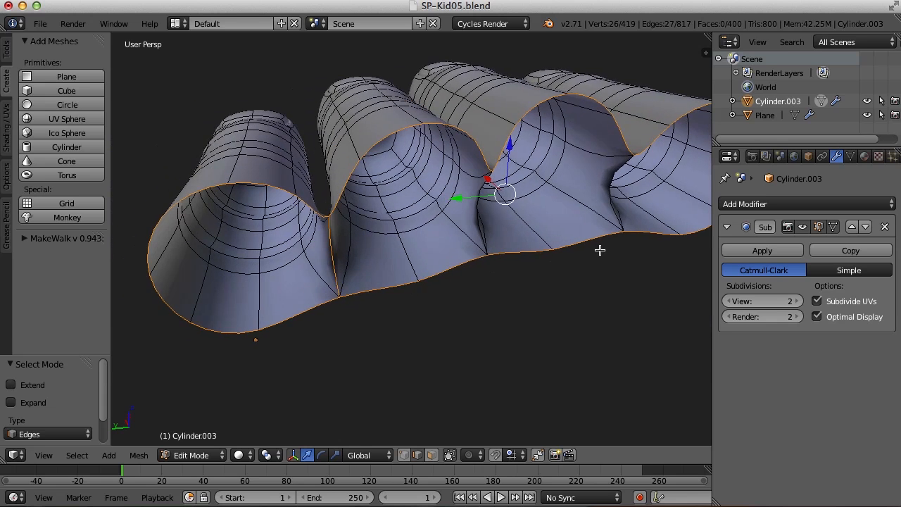
left_click_drag(600, 250, 440, 290)
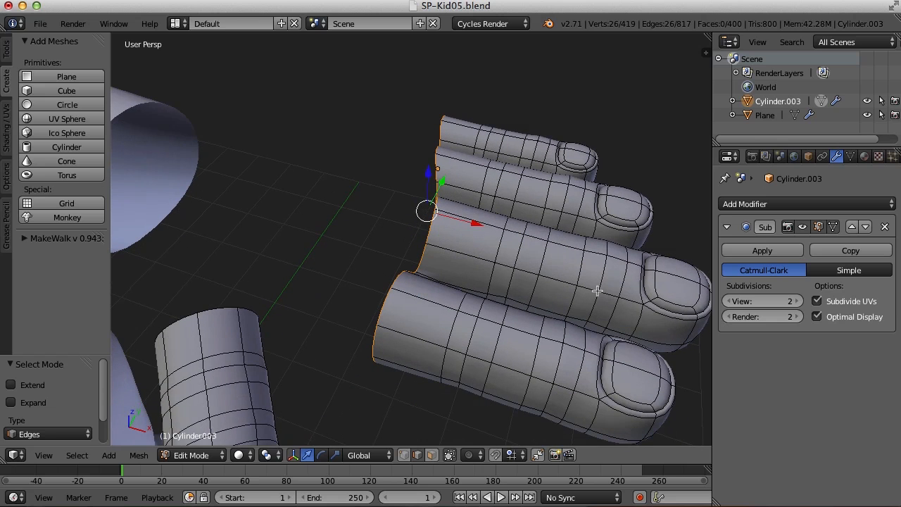
key("e")
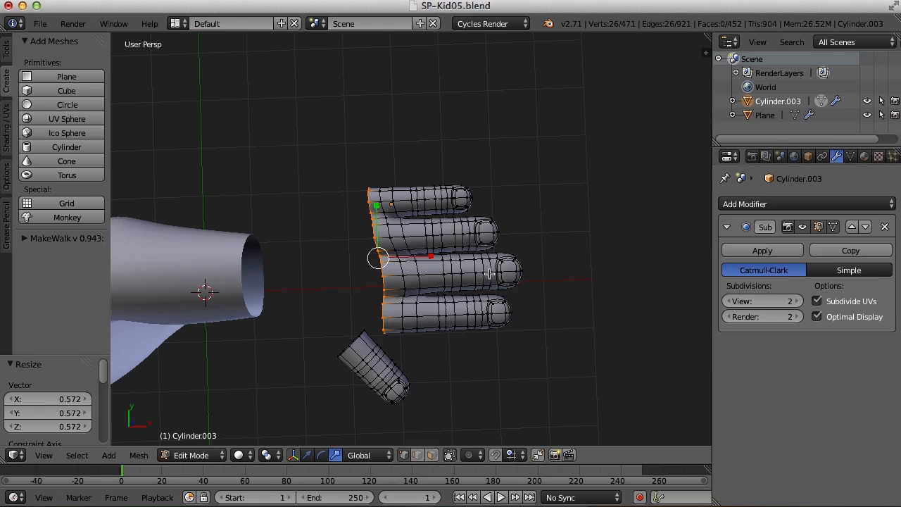
- Switch the screen layout to Character Modeling
left_click(176, 23)
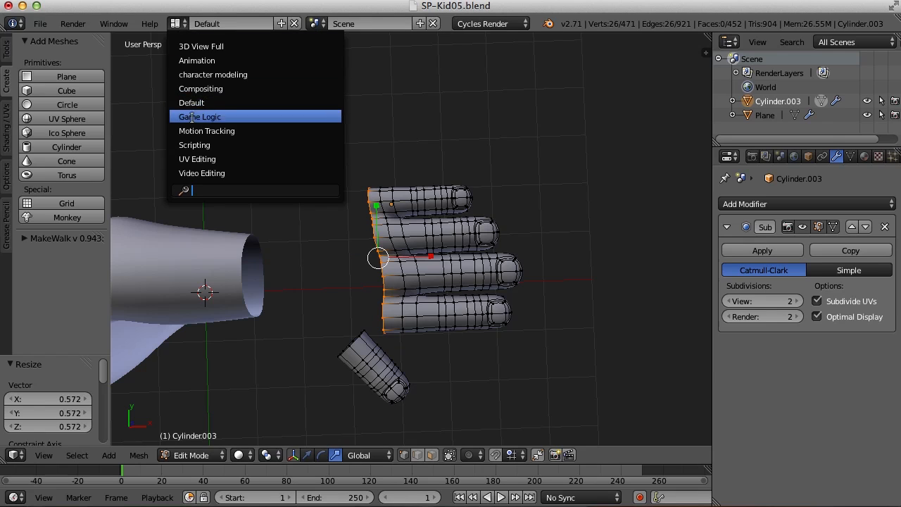
left_click(212, 75)
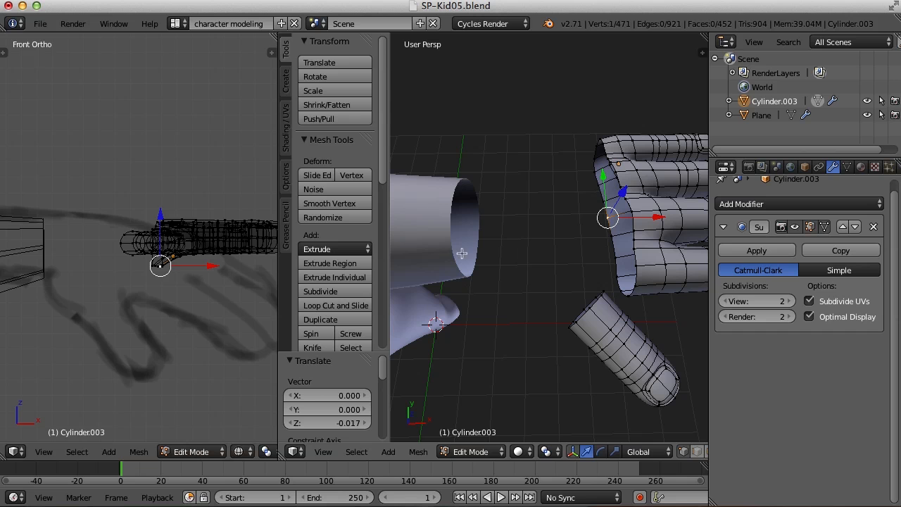
mouse_move(521, 305)
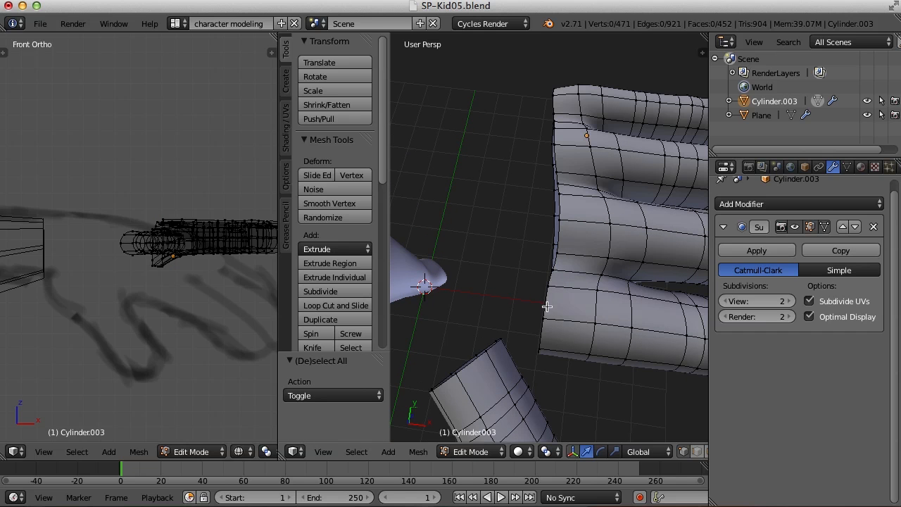
mouse_move(557, 328)
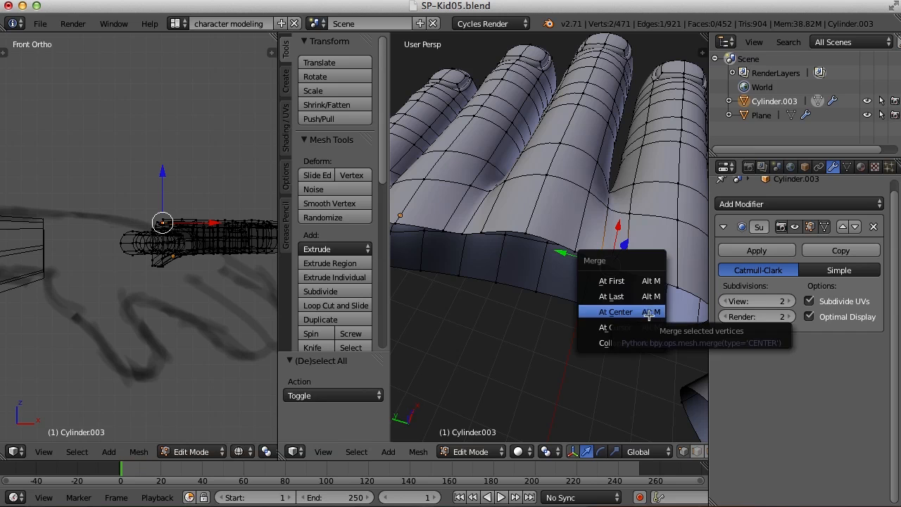
- Merge the two palm-edge vertices At Center with Alt+M
left_click(615, 312)
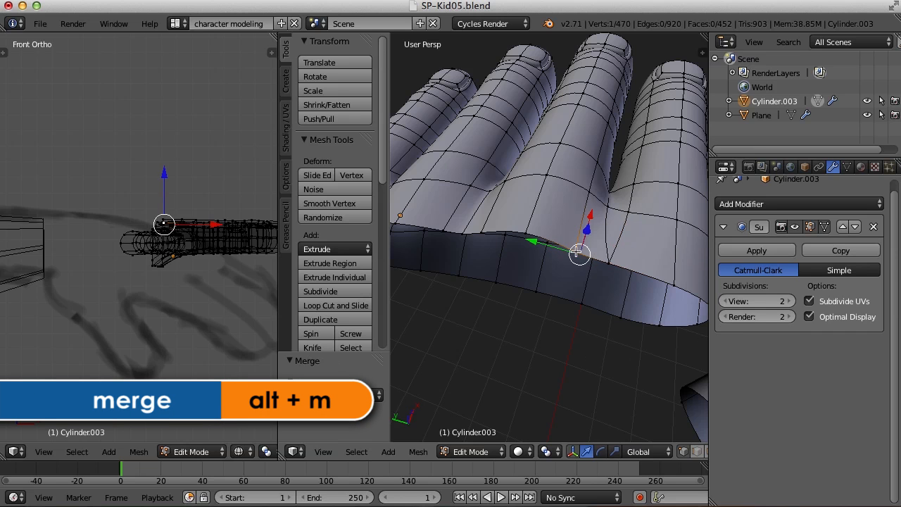
key("alt+m")
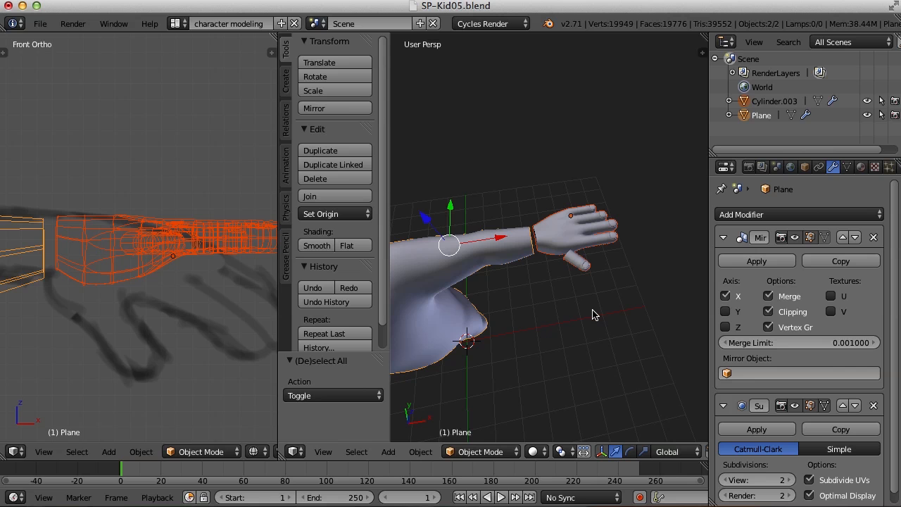
- Join the hand with the body mesh using Ctrl+J and enter Edit Mode
key("ctrl+j")
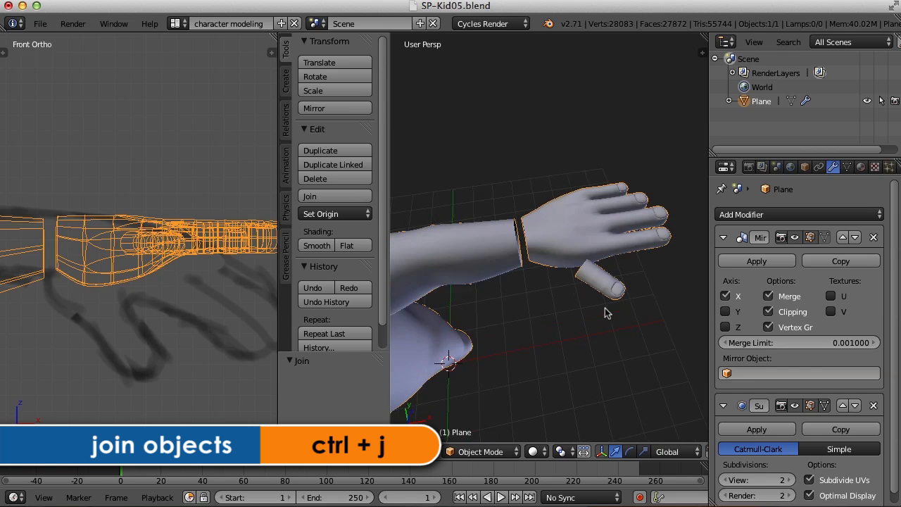
key("Tab")
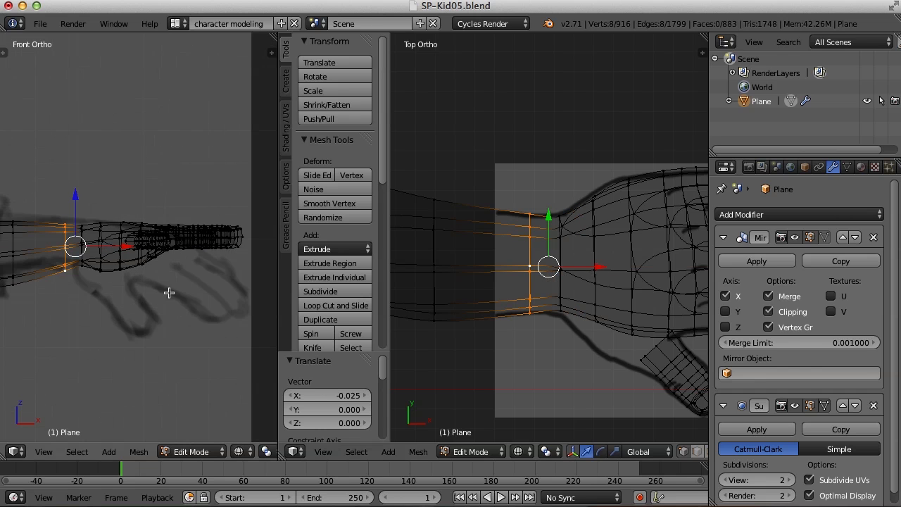
mouse_move(133, 275)
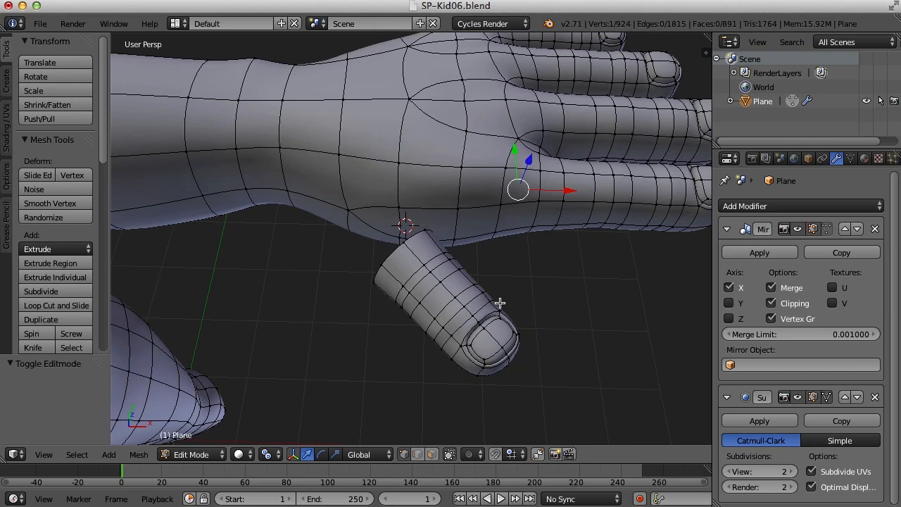
mouse_move(509, 324)
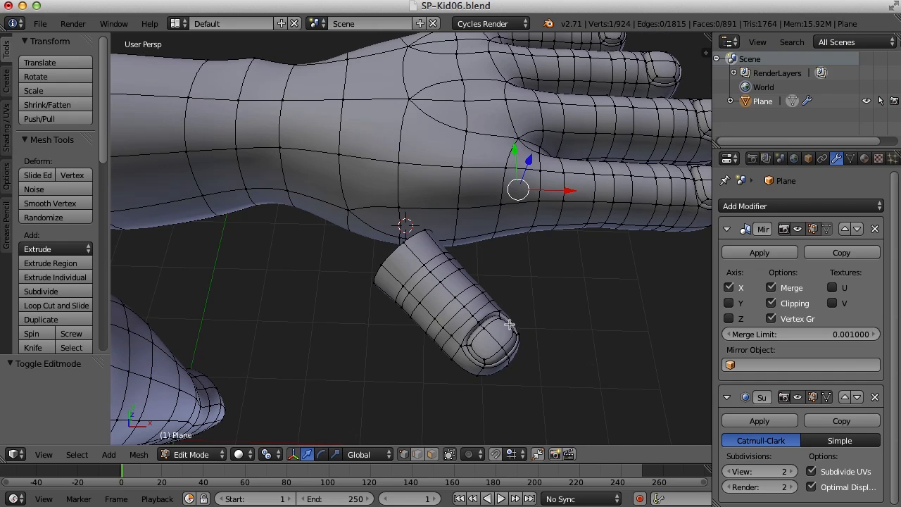
mouse_move(517, 309)
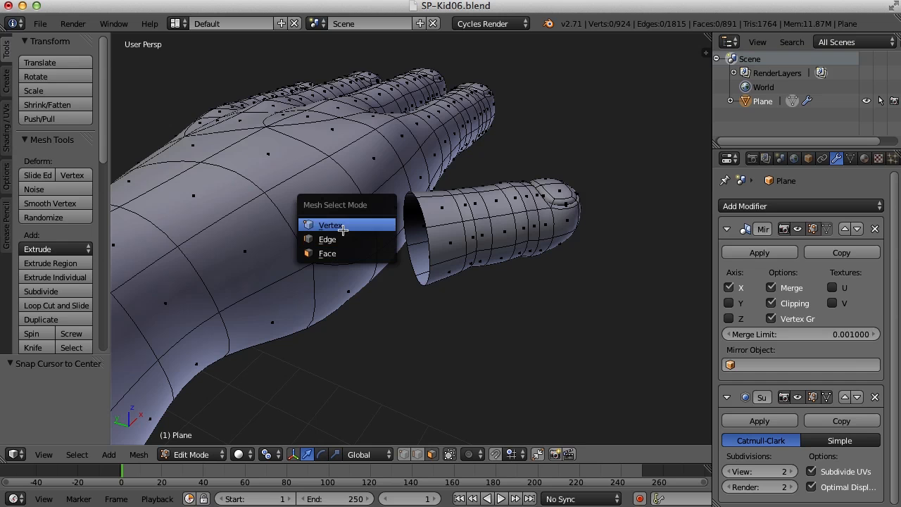
- In vertex mode, merge the palm vertices at center and delete the side palm faces
left_click(330, 225)
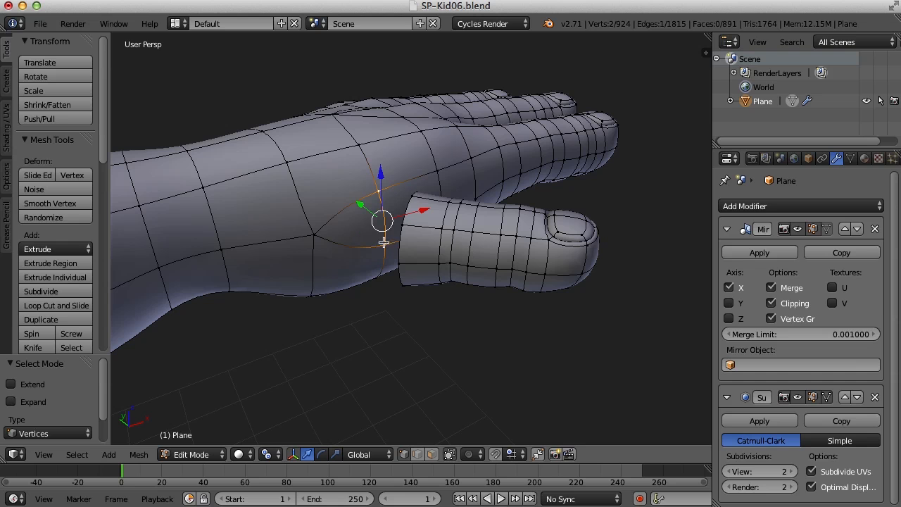
mouse_move(436, 251)
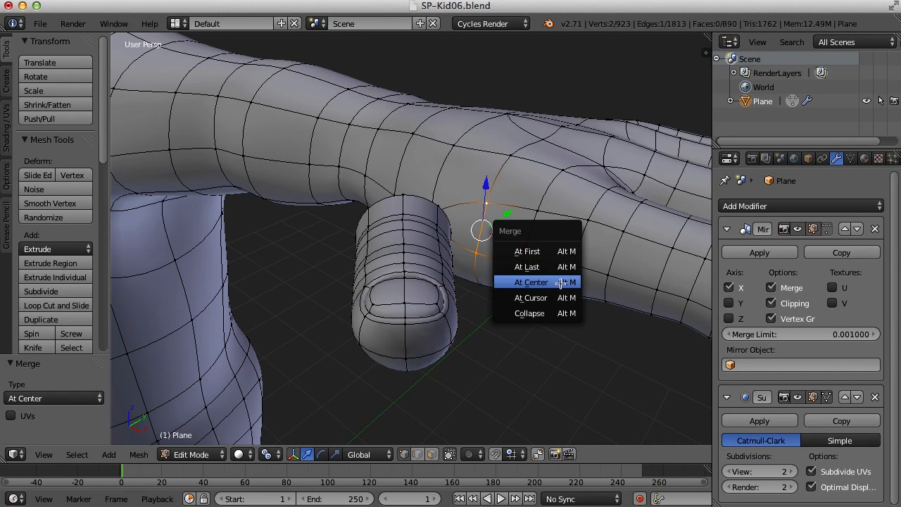
left_click(531, 282)
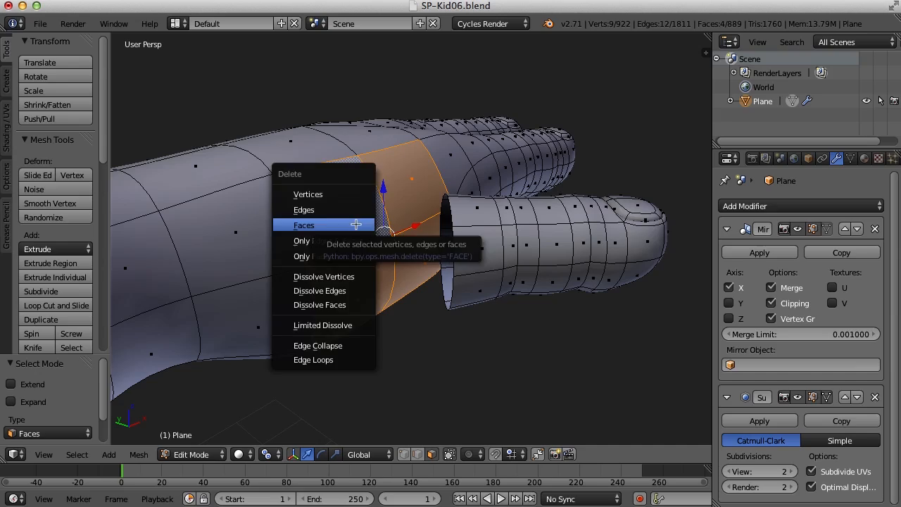
left_click(304, 225)
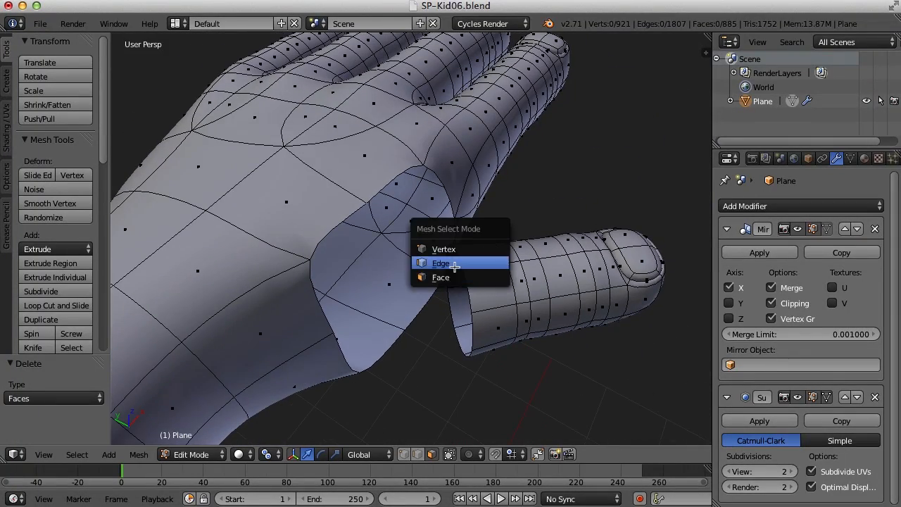
- In edge mode, LoopTools-bridge the thumb end to the palm hole with 2 cubic segments
left_click(441, 262)
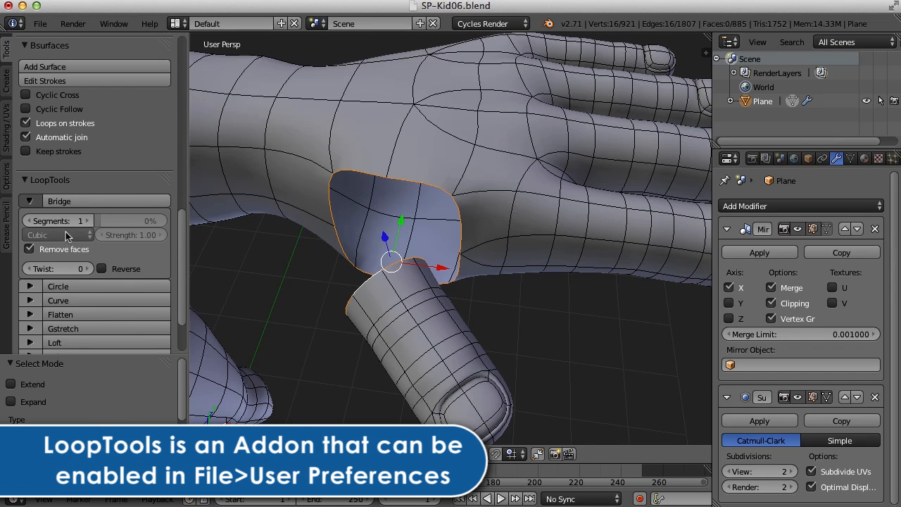
mouse_move(58, 221)
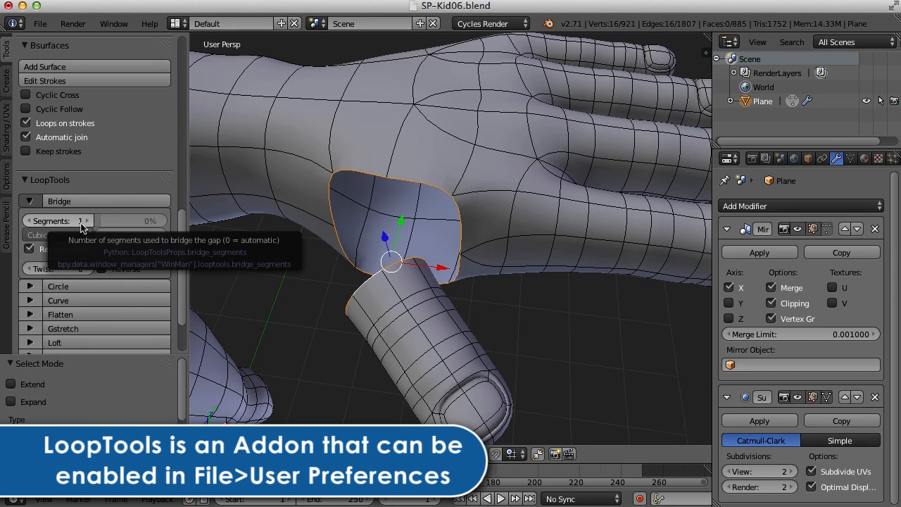
left_click(60, 201)
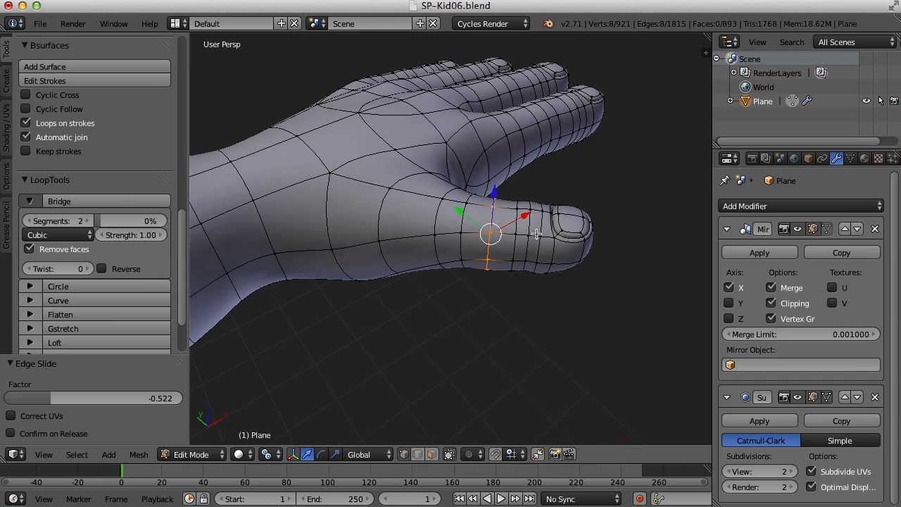
- Dissolve the extra thumb edge loop and slide the remaining loop along the thumb
key("ctrl+e")
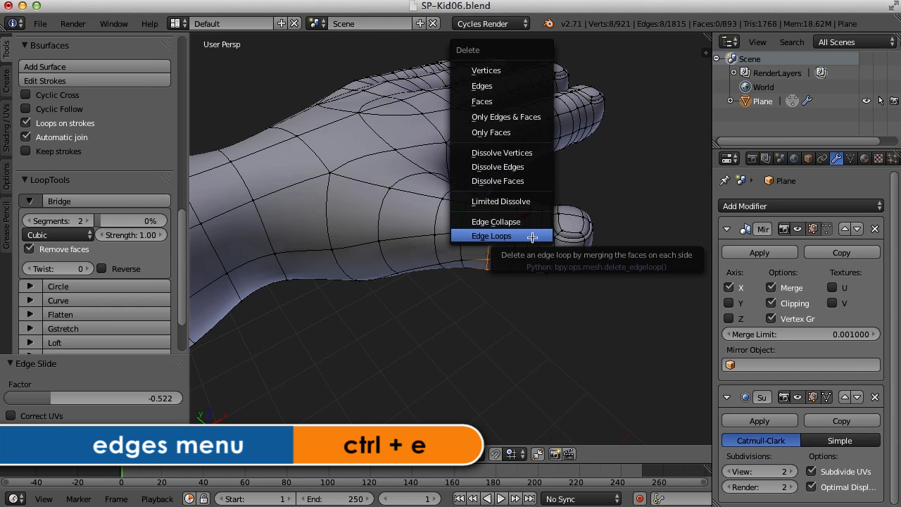
left_click(491, 235)
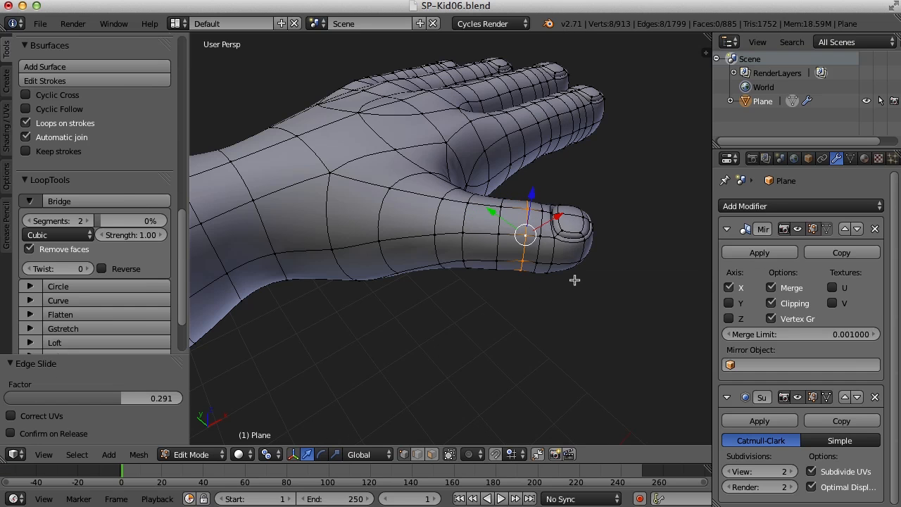
left_click_drag(573, 280, 555, 284)
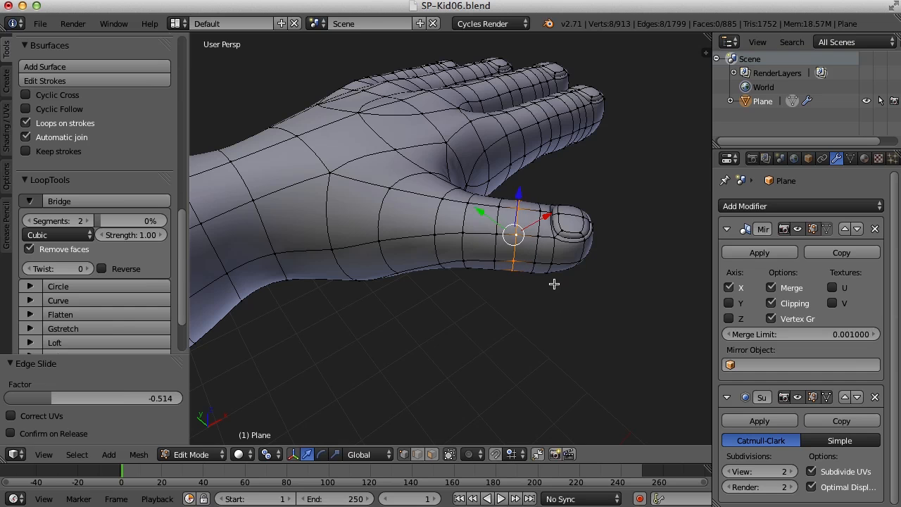
mouse_move(604, 304)
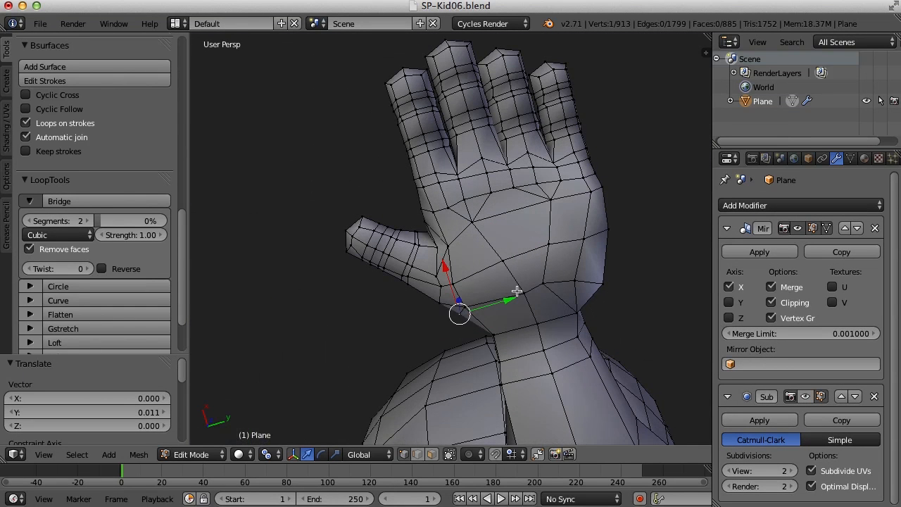
- Drag three vertices near the wrist sideways to smooth the back-of-hand topology
left_click_drag(459, 313, 513, 296)
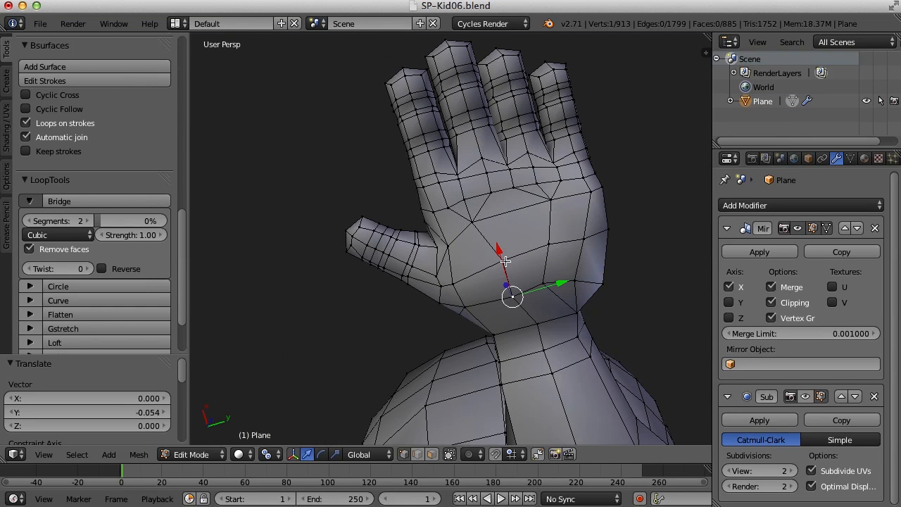
left_click_drag(513, 296, 544, 283)
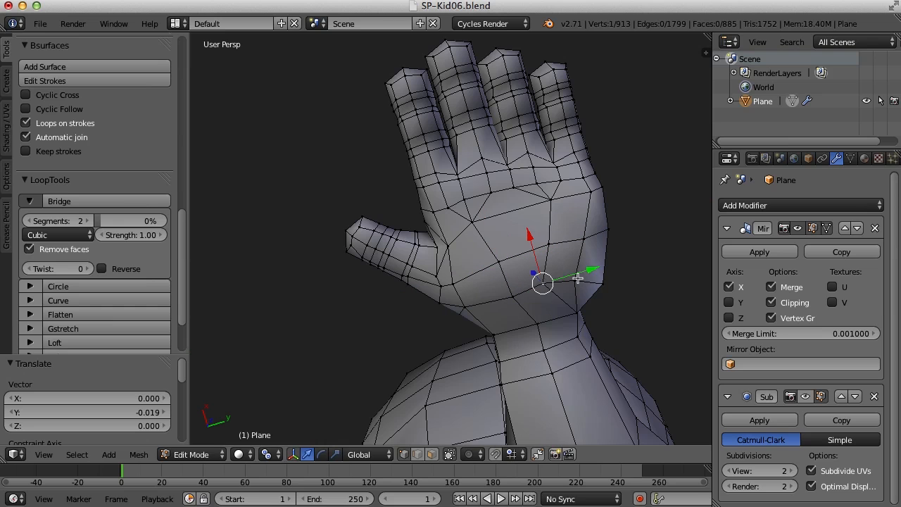
left_click_drag(542, 281, 550, 281)
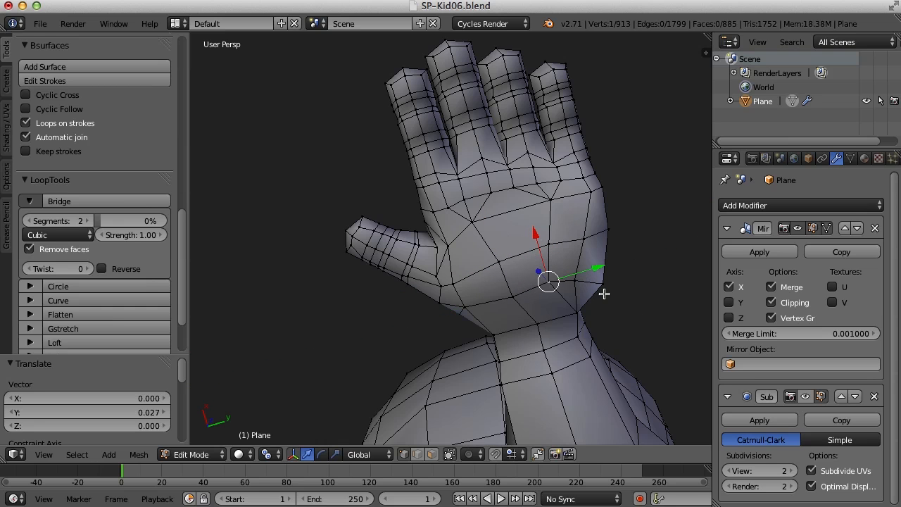